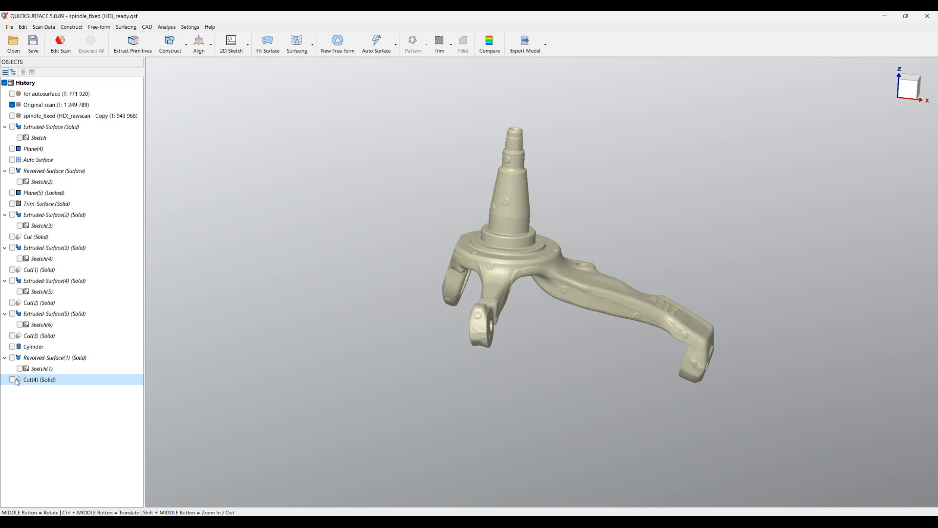
Show the Cut(4) solid, hide the Original scan mesh, and close to trigger the Save changes prompt
{"action": "left_click", "coordinate": [12, 379]}
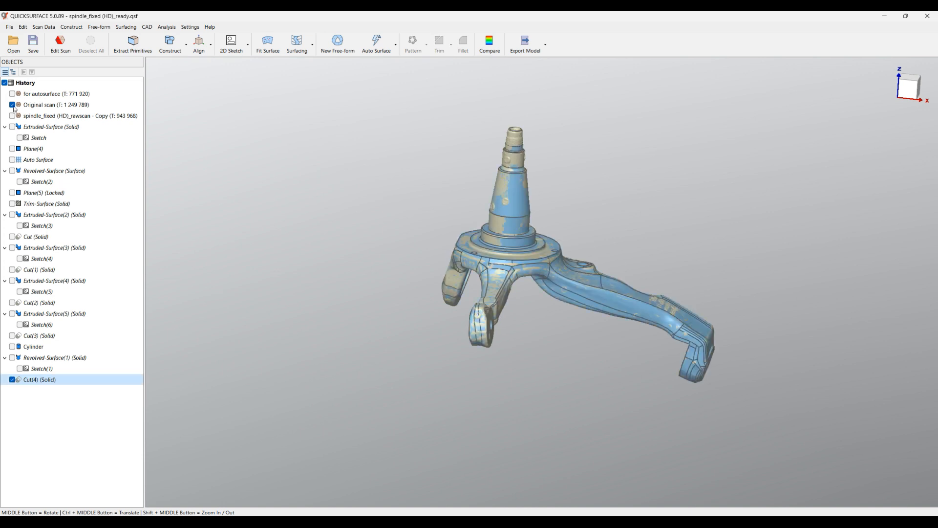
{"action": "left_click", "coordinate": [11, 104]}
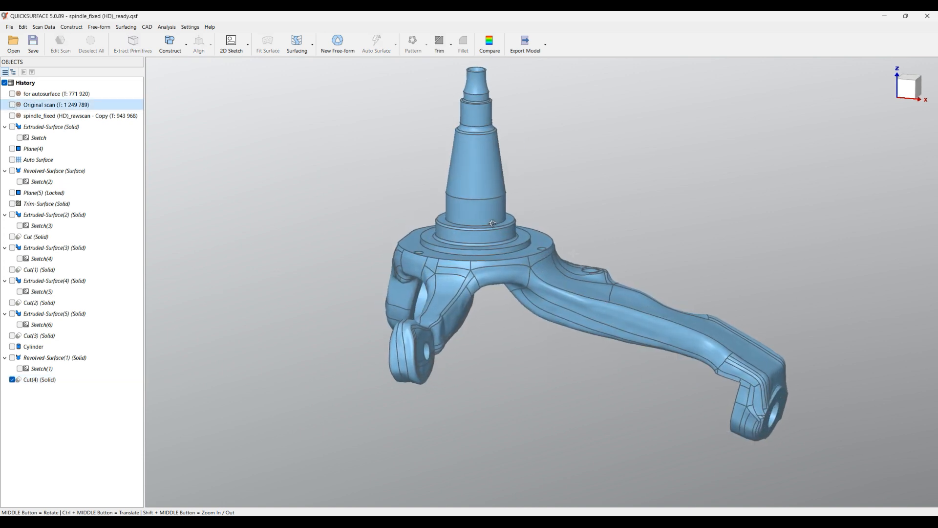
{"action": "mouse_move", "coordinate": [525, 40]}
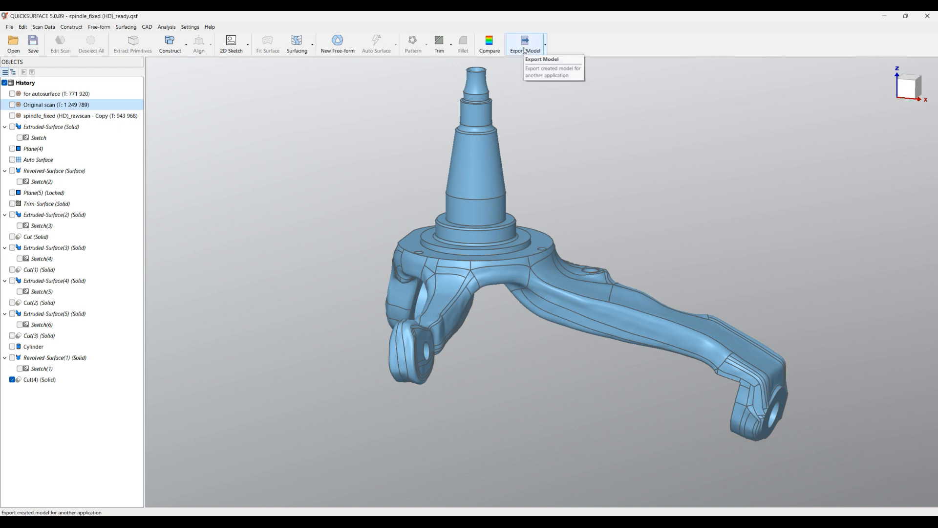
{"action": "mouse_move", "coordinate": [543, 159]}
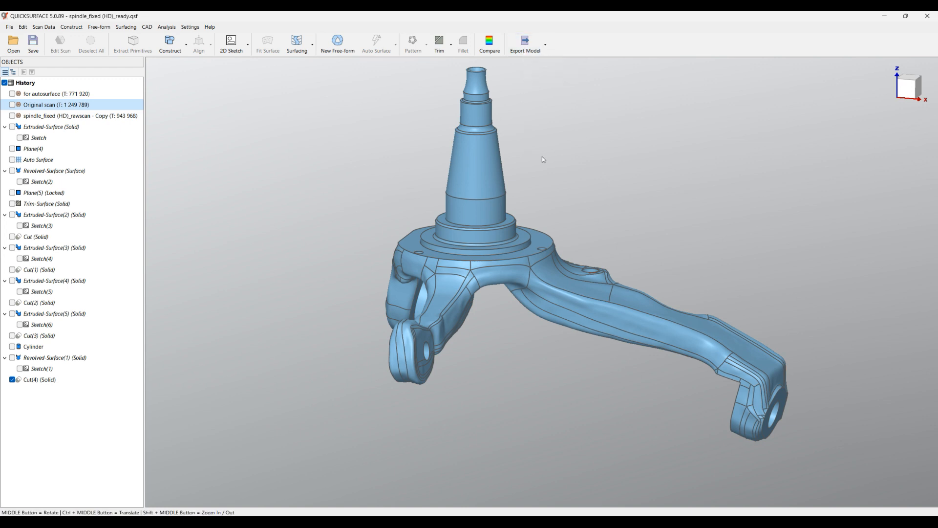
{"action": "mouse_move", "coordinate": [598, 180]}
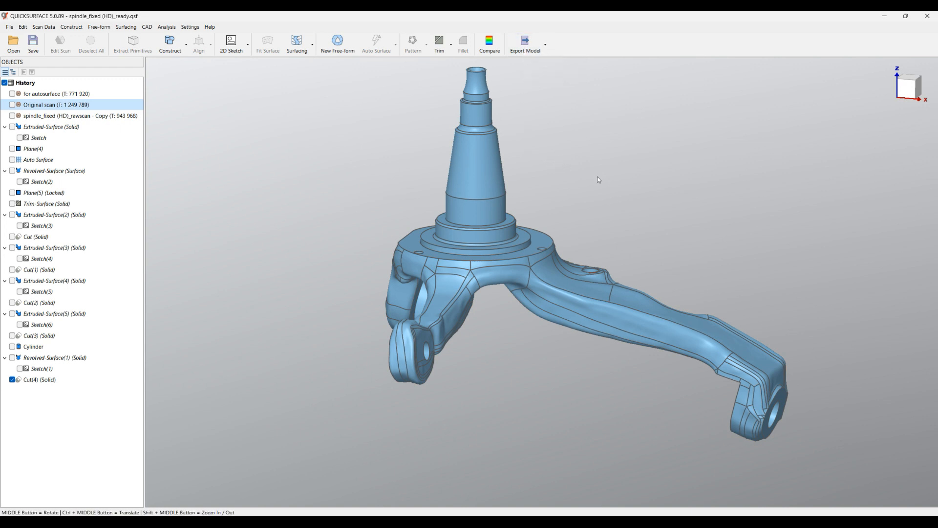
{"action": "mouse_move", "coordinate": [636, 193]}
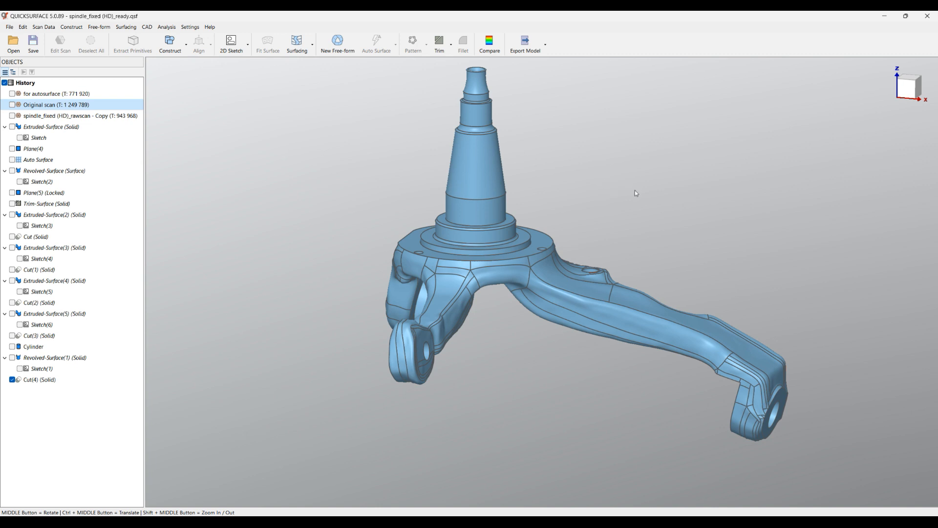
{"action": "mouse_move", "coordinate": [663, 206]}
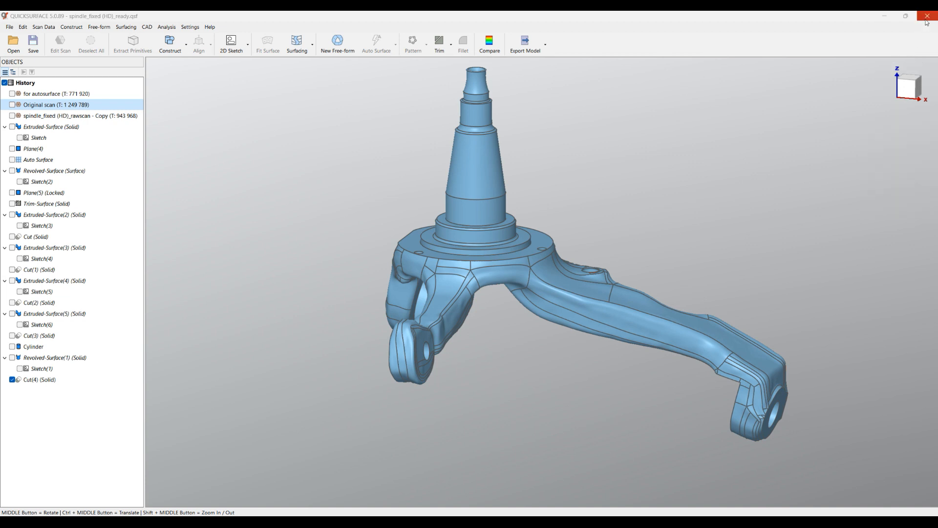
{"action": "left_click", "coordinate": [927, 17]}
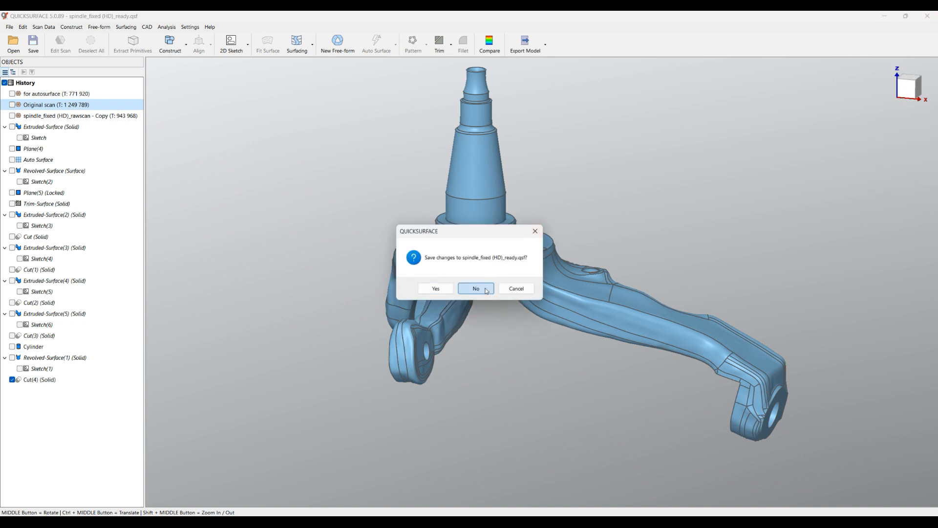
Answer No to saving the spindle file so QUICKSURFACE reopens to an empty workspace
{"action": "left_click", "coordinate": [474, 289]}
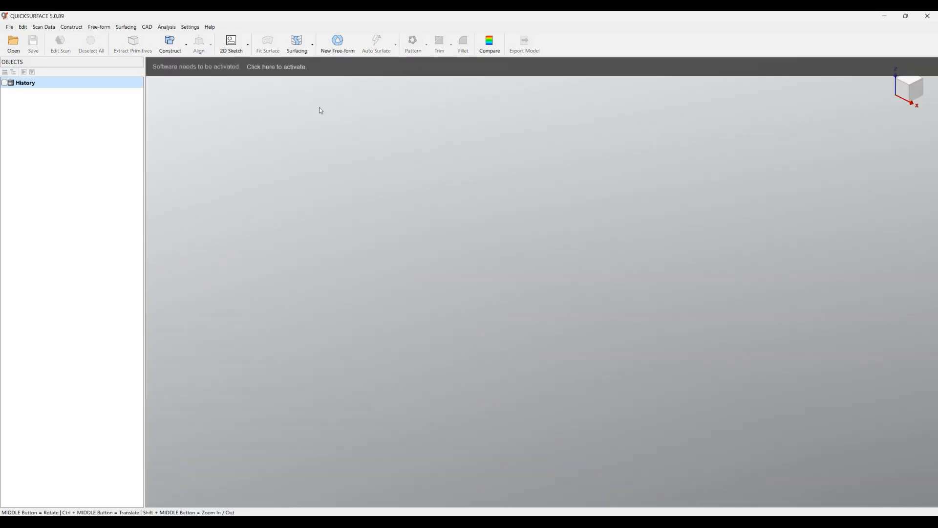
{"action": "mouse_move", "coordinate": [202, 90]}
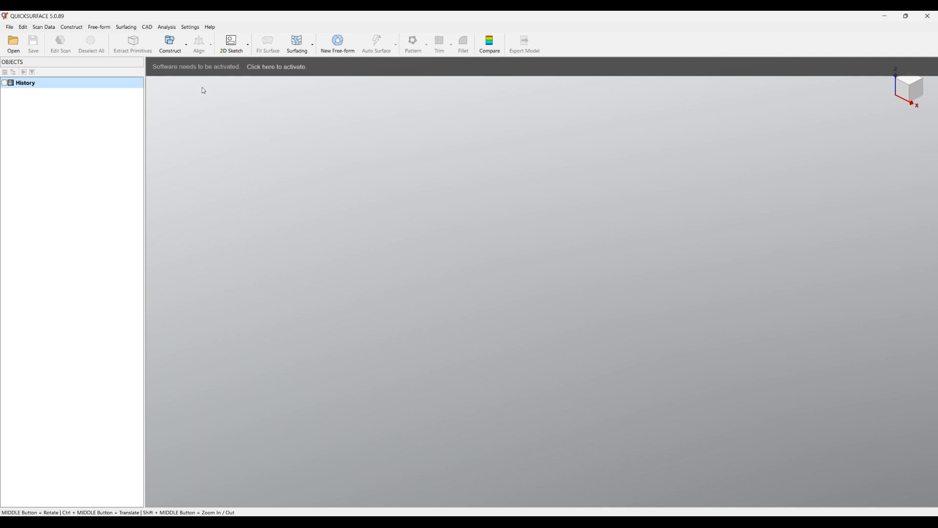
{"action": "mouse_move", "coordinate": [276, 113]}
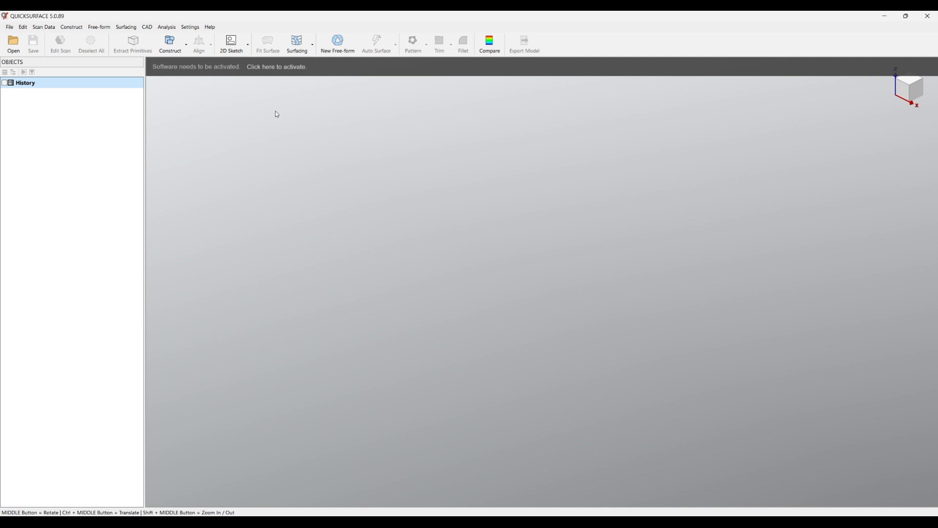
{"action": "mouse_move", "coordinate": [276, 67]}
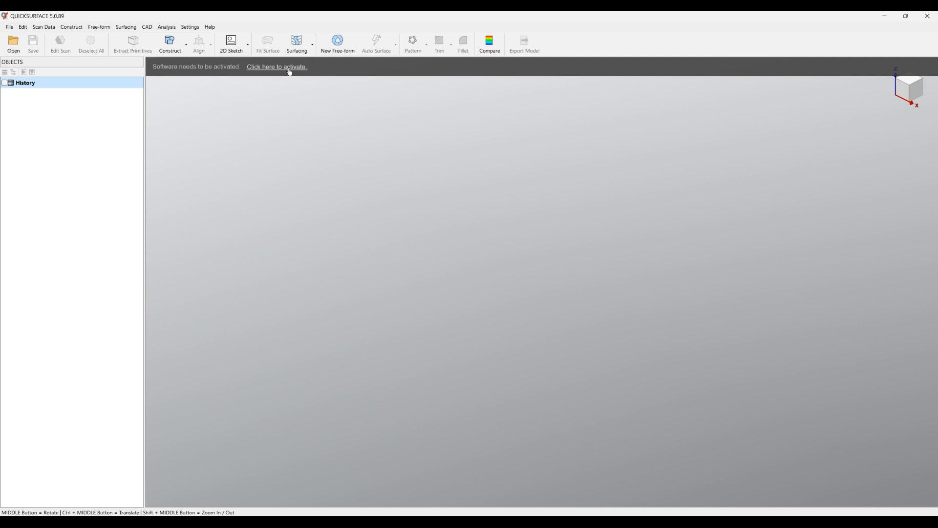
{"action": "mouse_move", "coordinate": [264, 71]}
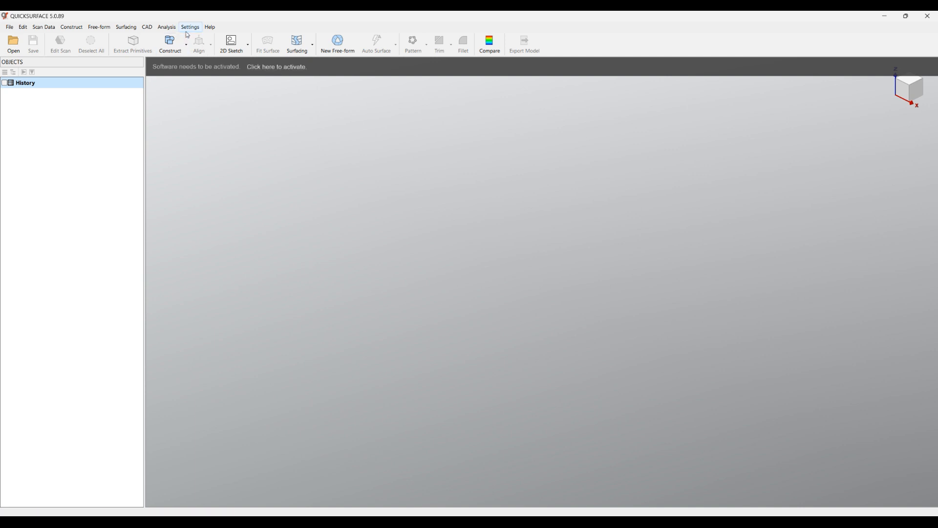
Open Software Activation from the banner and copy the serial number to the clipboard
{"action": "left_click", "coordinate": [275, 67]}
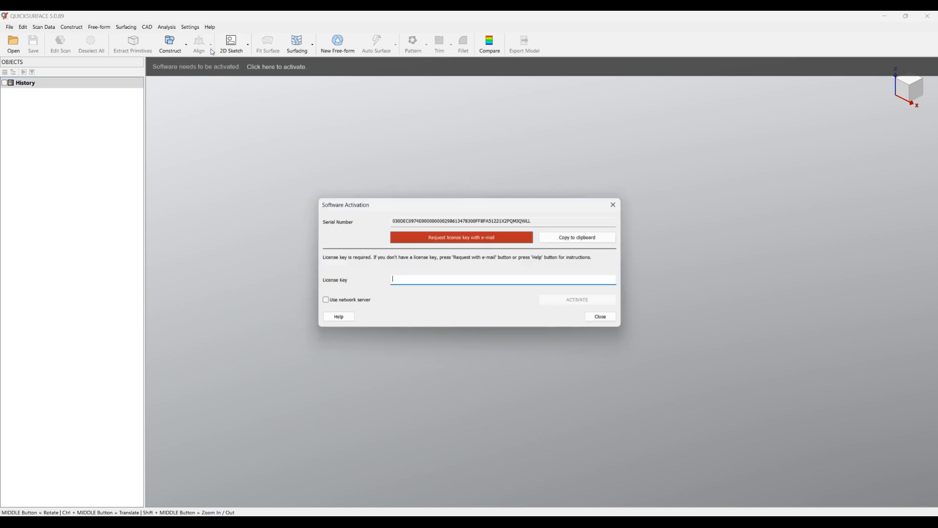
{"action": "mouse_move", "coordinate": [484, 184]}
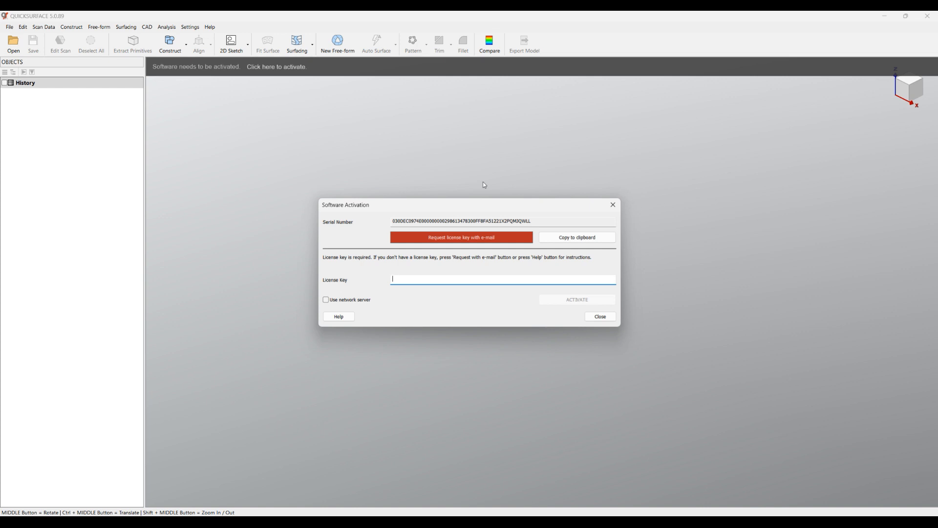
{"action": "mouse_move", "coordinate": [540, 221]}
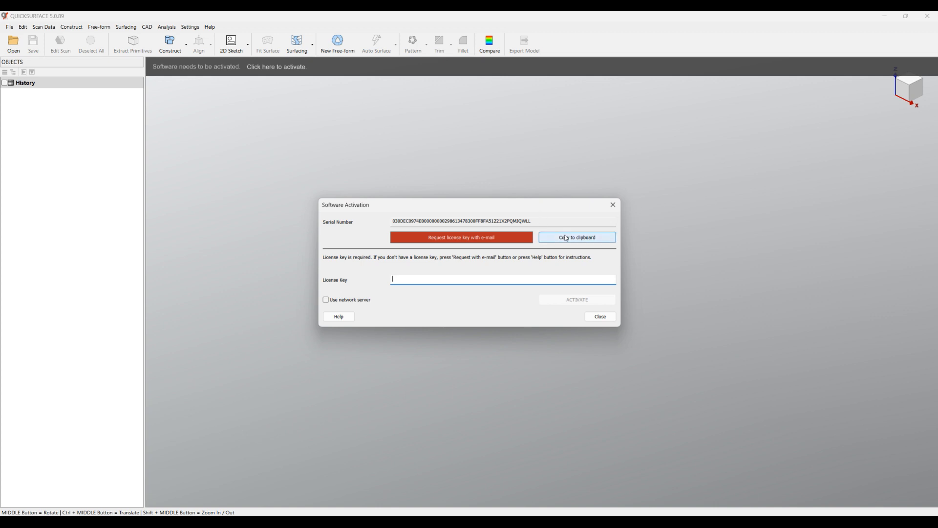
{"action": "left_click", "coordinate": [576, 237]}
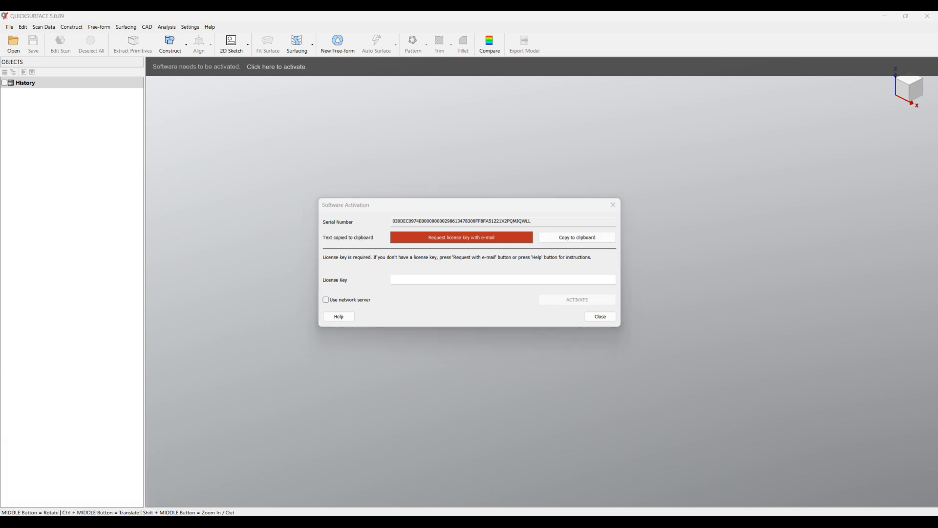
Request a license key by e-mail and paste the serial number into the Outlook message body
{"action": "left_click", "coordinate": [460, 237]}
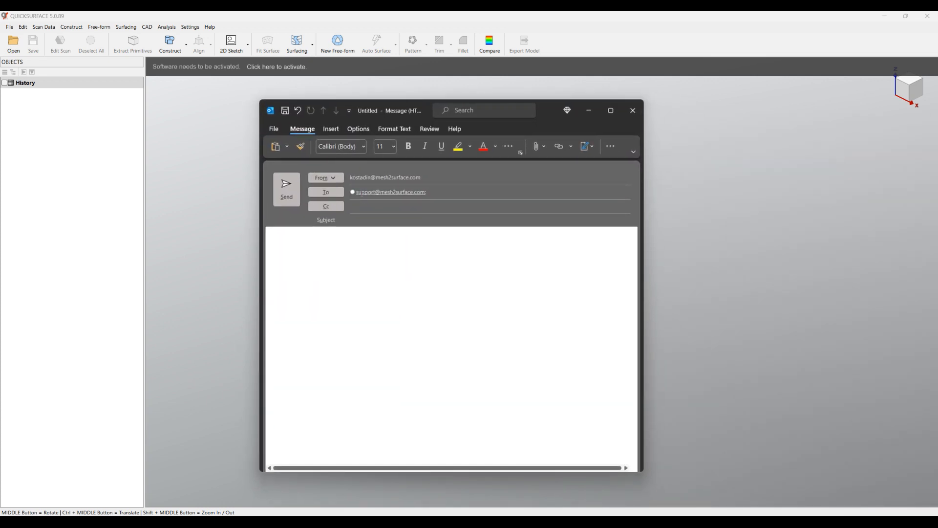
{"action": "left_click", "coordinate": [390, 192]}
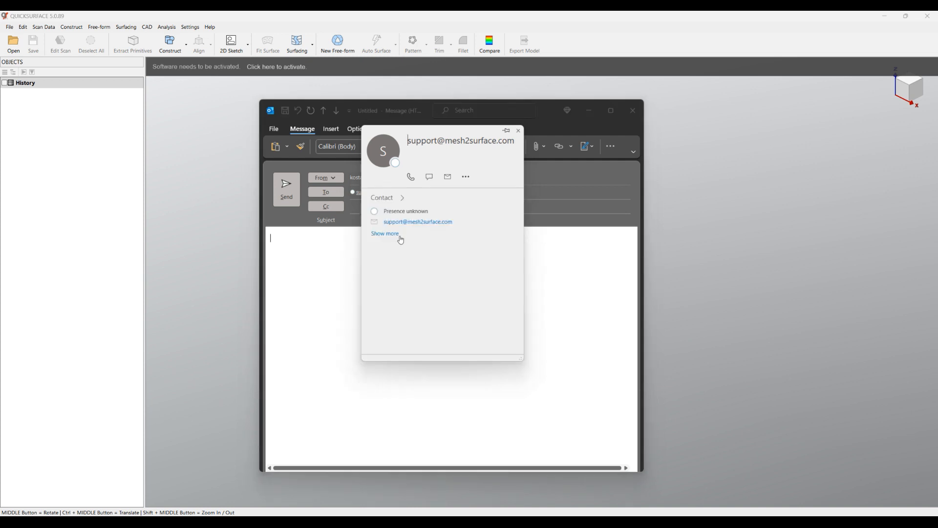
{"action": "right_click", "coordinate": [328, 254]}
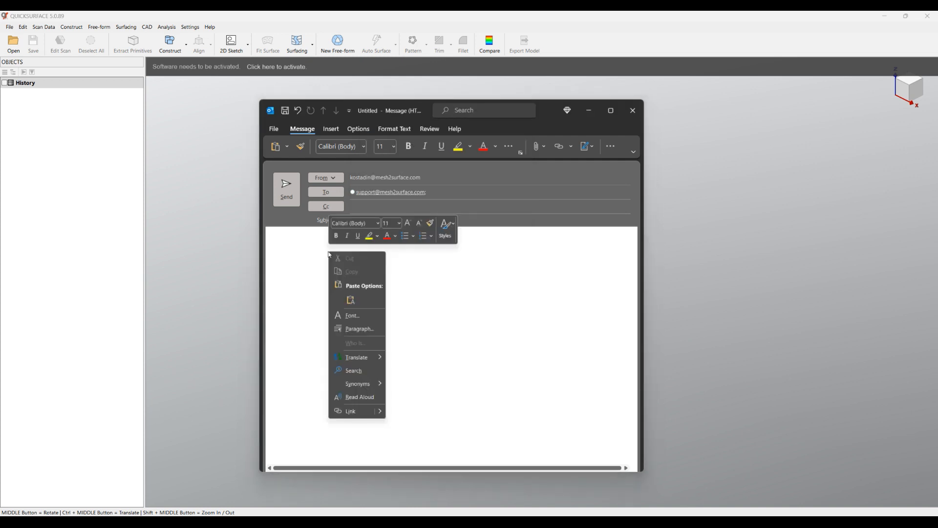
{"action": "left_click", "coordinate": [364, 285]}
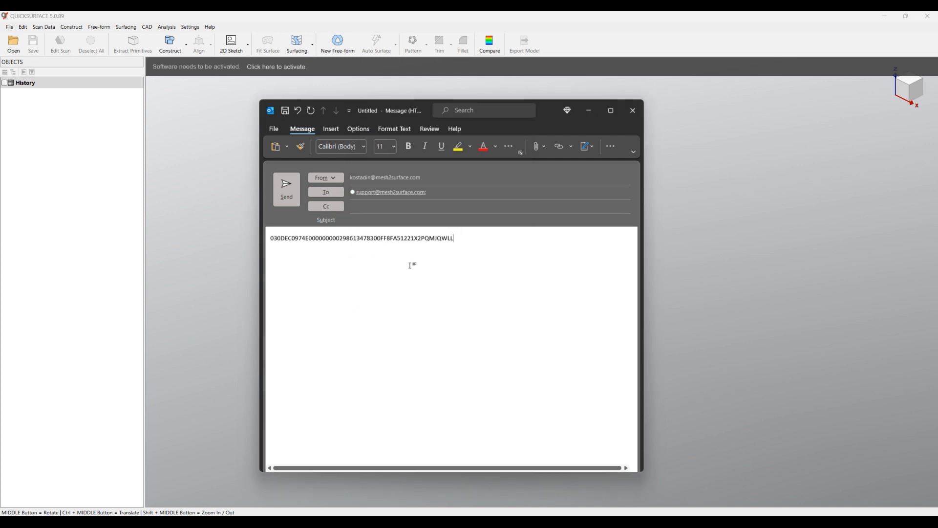
{"action": "mouse_move", "coordinate": [496, 269]}
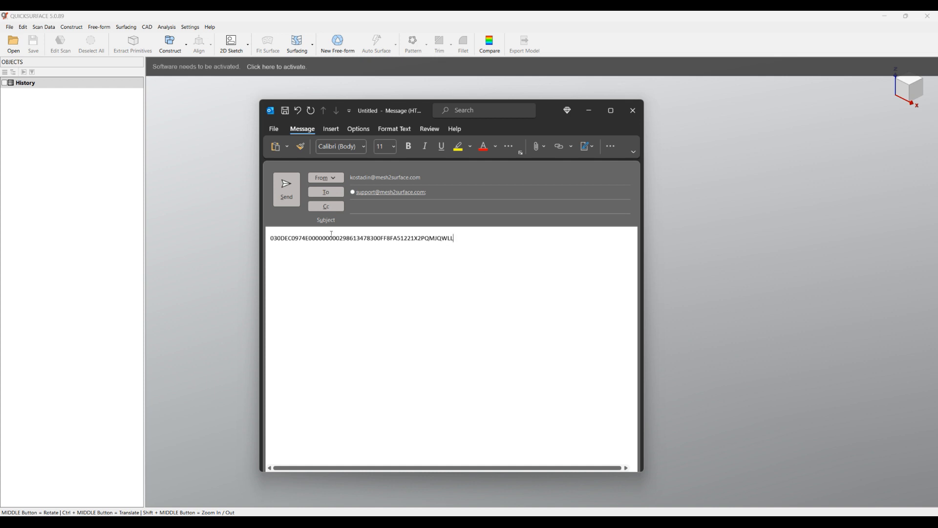
{"action": "mouse_move", "coordinate": [632, 111]}
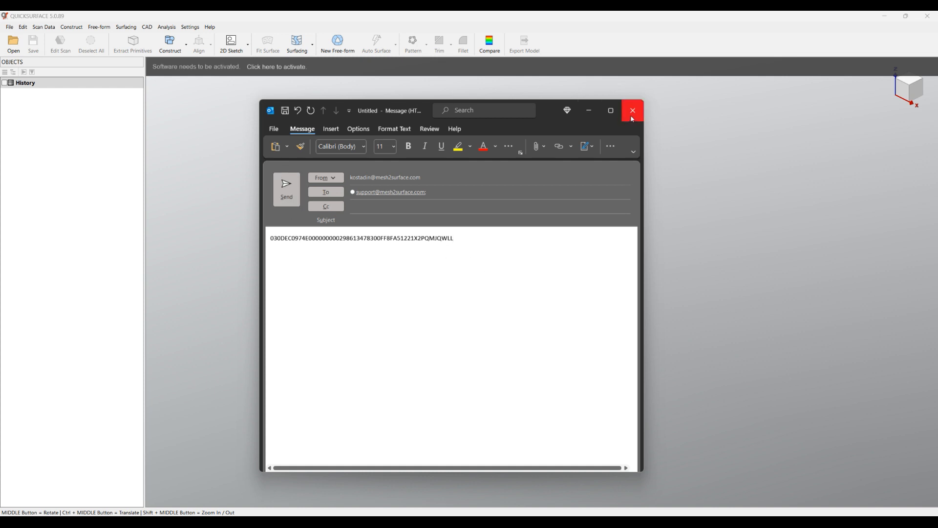
{"action": "mouse_move", "coordinate": [633, 110]}
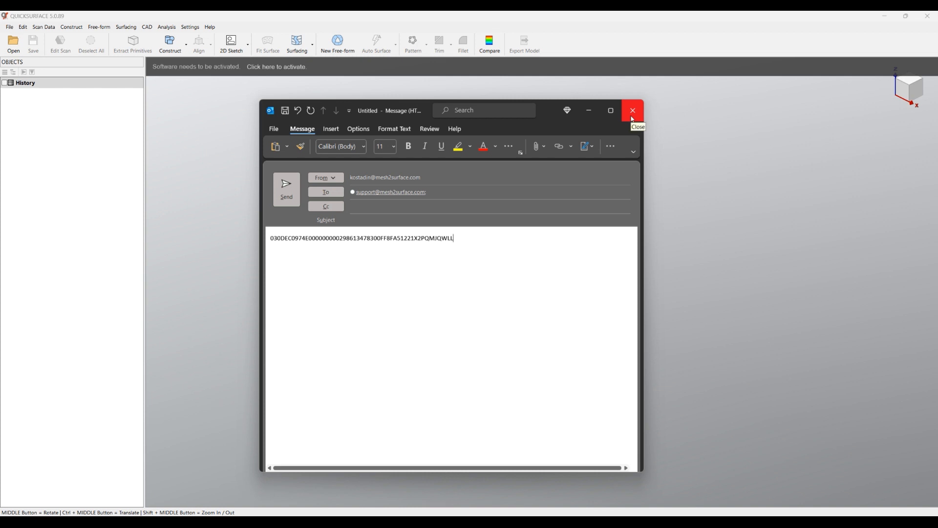
Close the draft, paste the license key into the License Key field and activate the software
{"action": "left_click", "coordinate": [632, 111]}
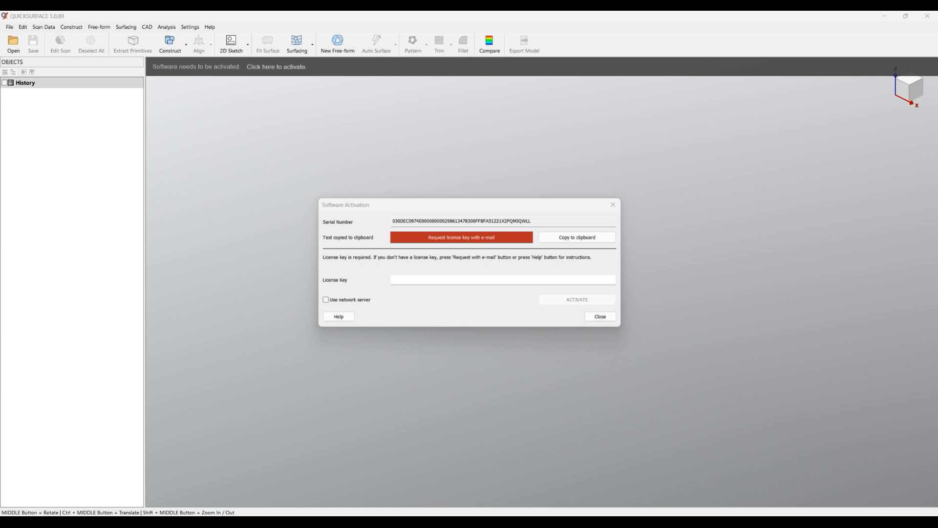
{"action": "left_click", "coordinate": [502, 279]}
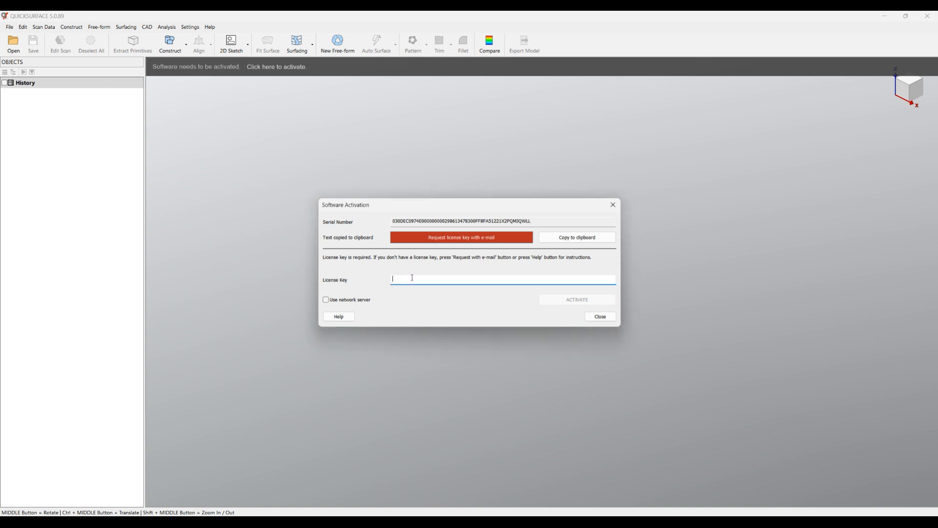
{"action": "mouse_move", "coordinate": [401, 279]}
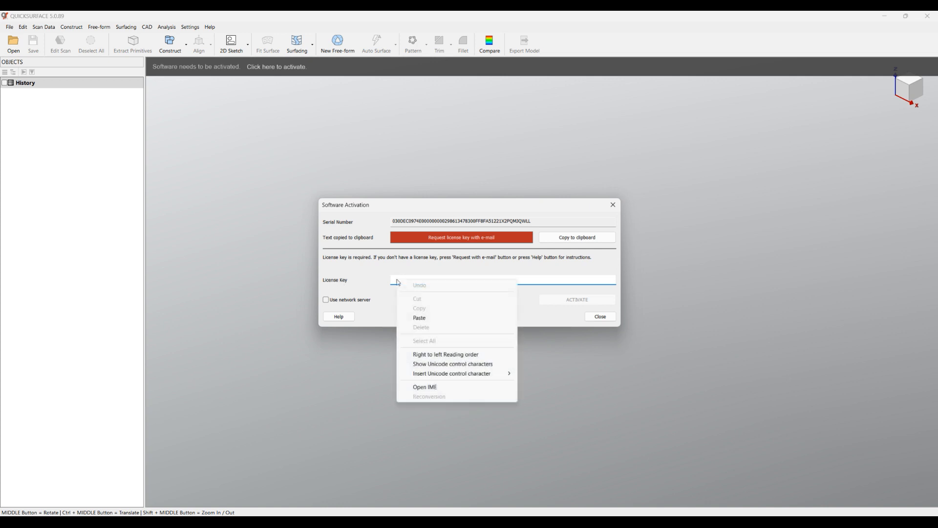
{"action": "left_click", "coordinate": [419, 318]}
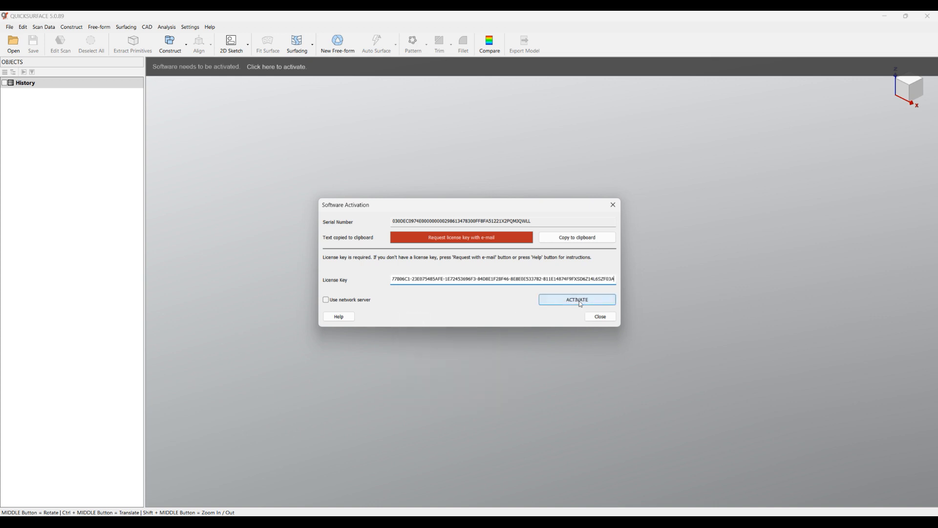
{"action": "left_click", "coordinate": [576, 299]}
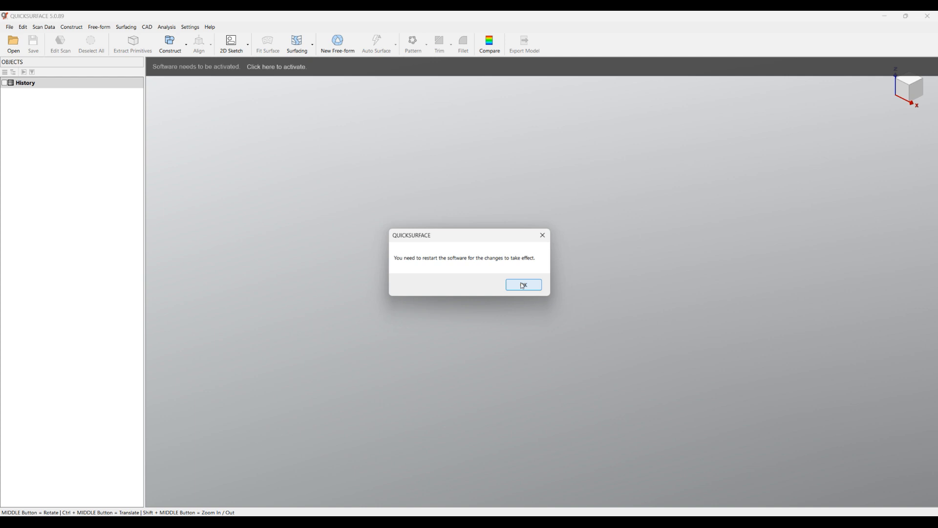
Acknowledge the restart notice so QUICKSURFACE relaunches to the Welcome screen
{"action": "left_click", "coordinate": [521, 284]}
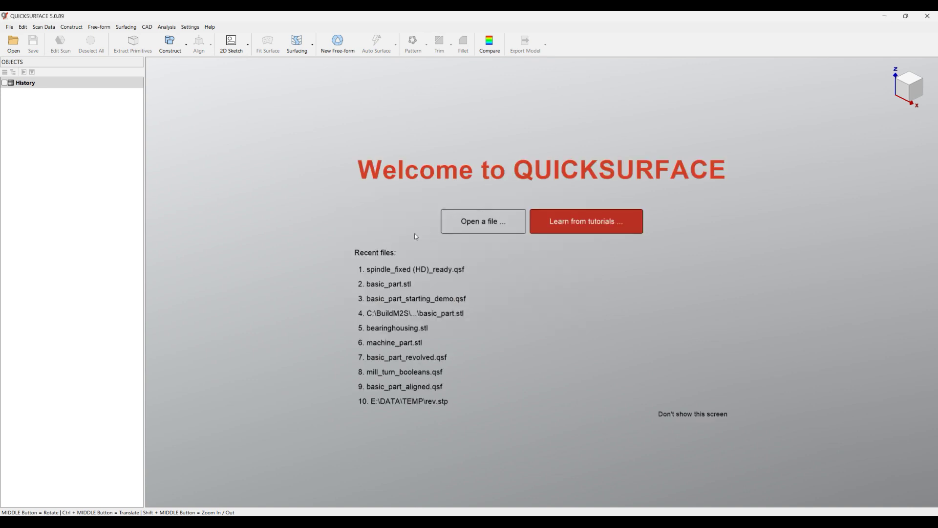
{"action": "mouse_move", "coordinate": [395, 227]}
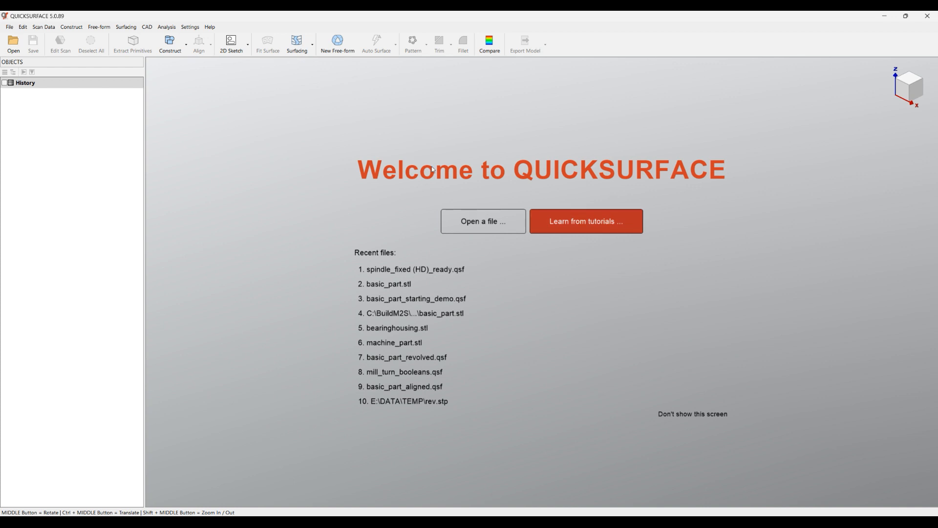
{"action": "mouse_move", "coordinate": [587, 183]}
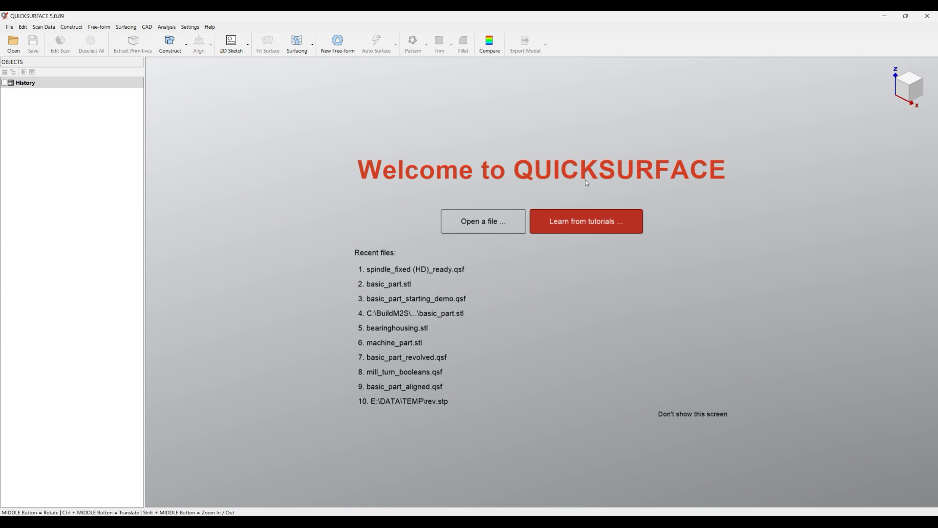
{"action": "mouse_move", "coordinate": [578, 228]}
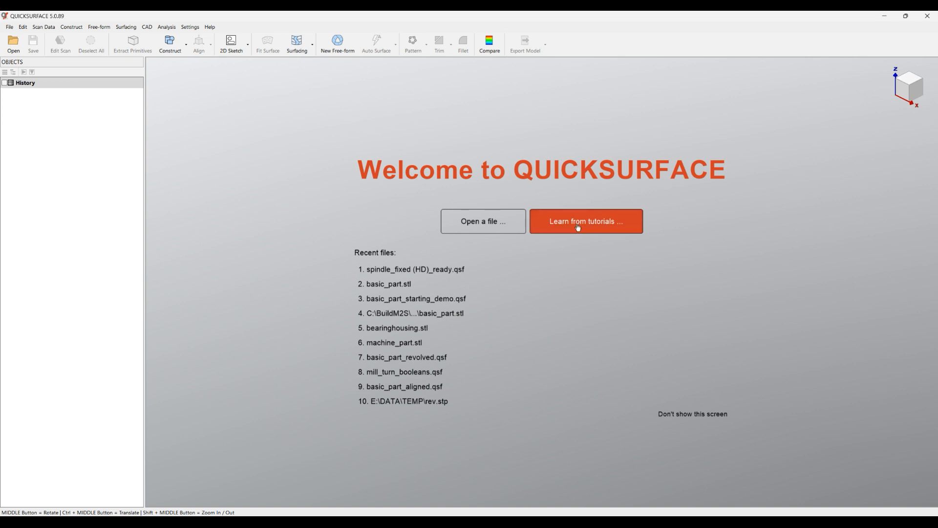
{"action": "mouse_move", "coordinate": [321, 182]}
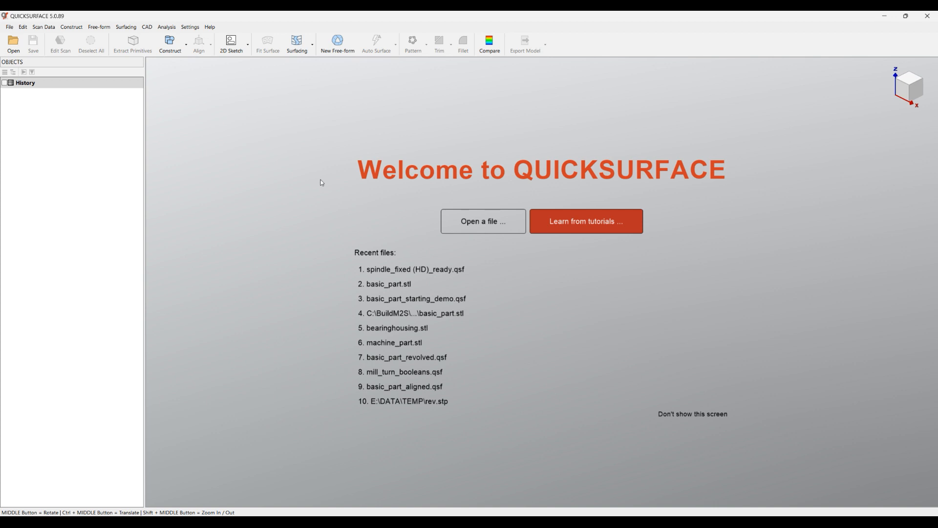
{"action": "mouse_move", "coordinate": [348, 143]}
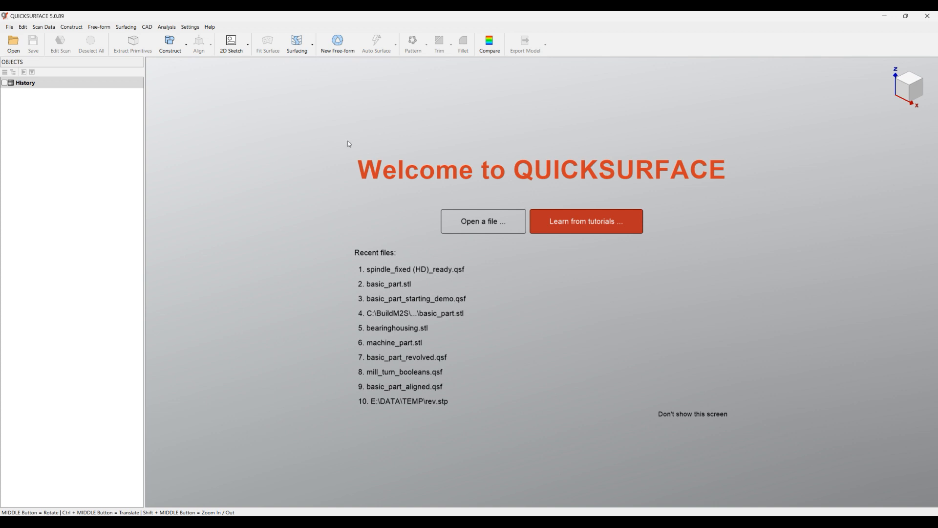
{"action": "mouse_move", "coordinate": [436, 78]}
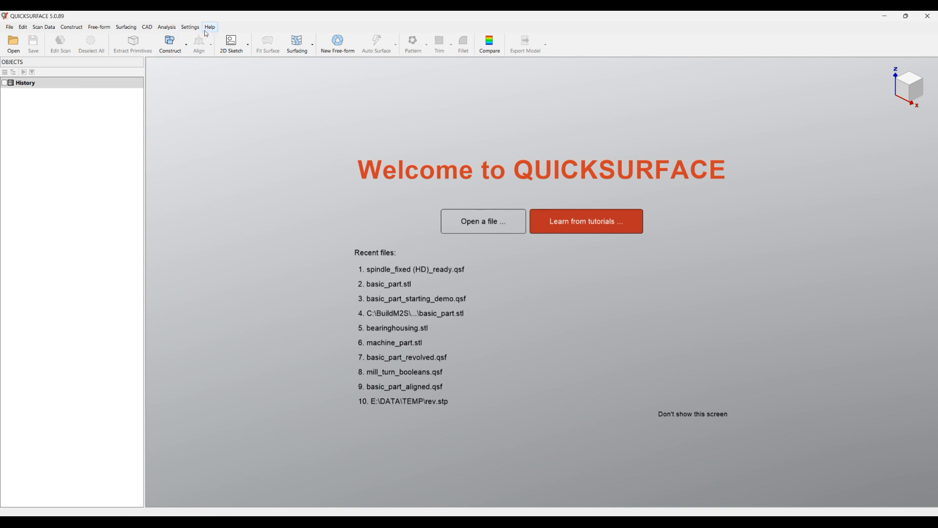
{"action": "mouse_move", "coordinate": [486, 97]}
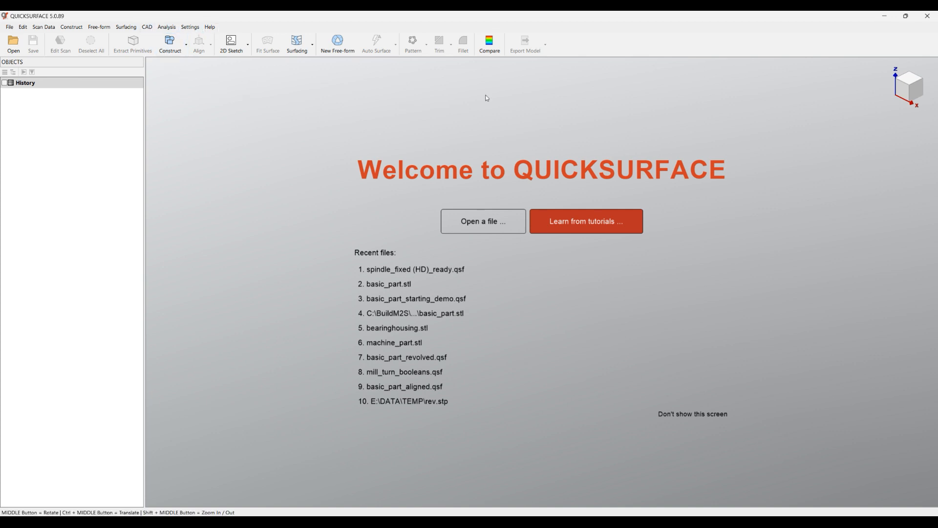
{"action": "mouse_move", "coordinate": [99, 27]}
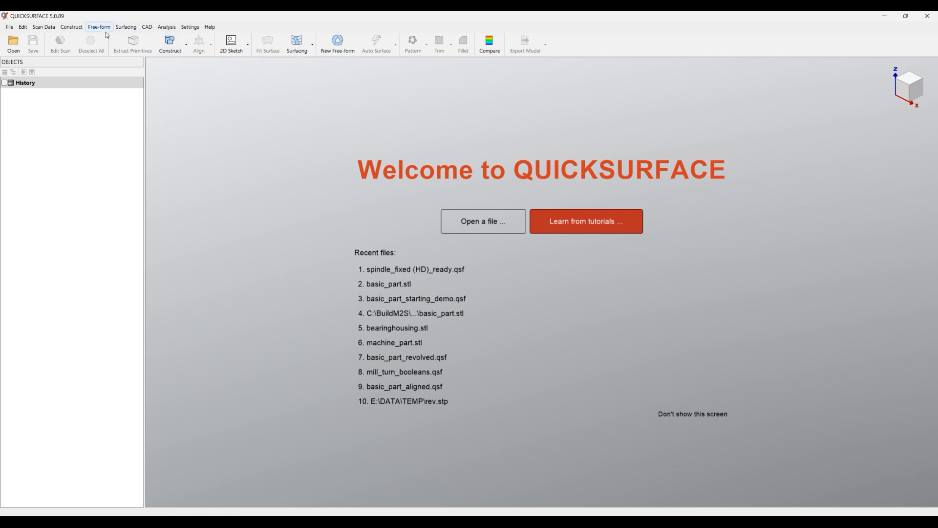
{"action": "mouse_move", "coordinate": [137, 109]}
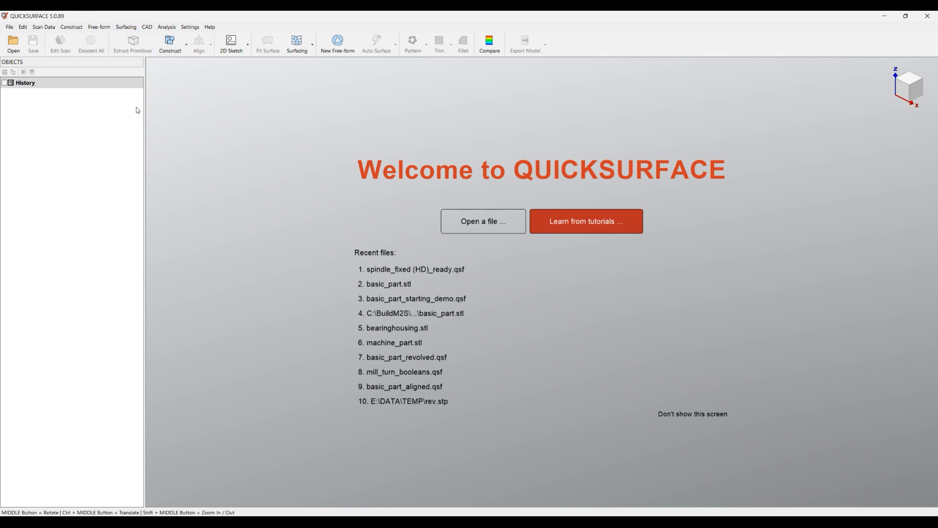
{"action": "mouse_move", "coordinate": [39, 110]}
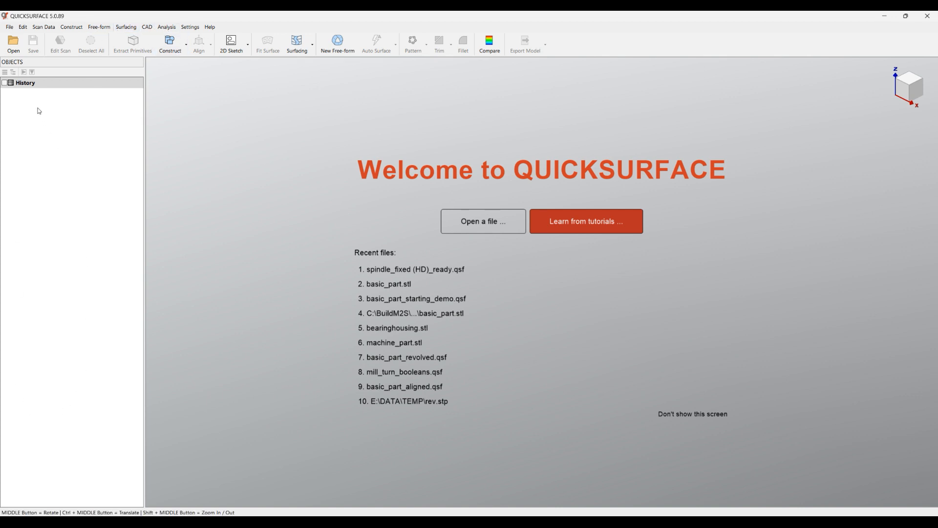
{"action": "mouse_move", "coordinate": [30, 104]}
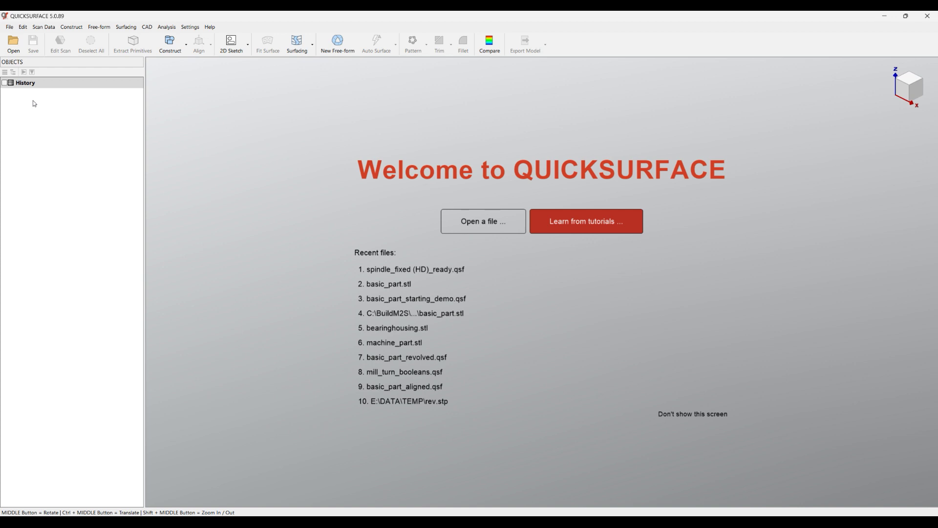
Open basic_part.stl with Model Units kept as Millimetres
{"action": "left_click", "coordinate": [481, 221]}
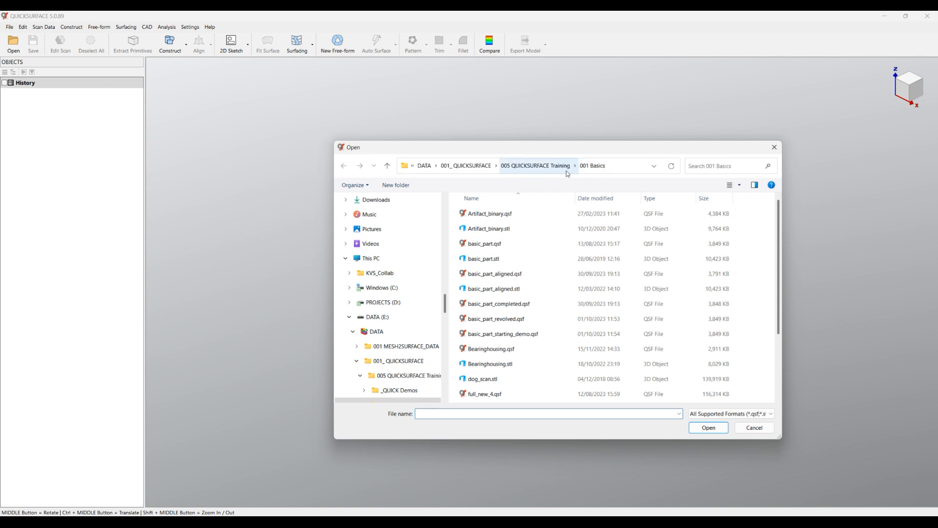
{"action": "double_click", "coordinate": [483, 258]}
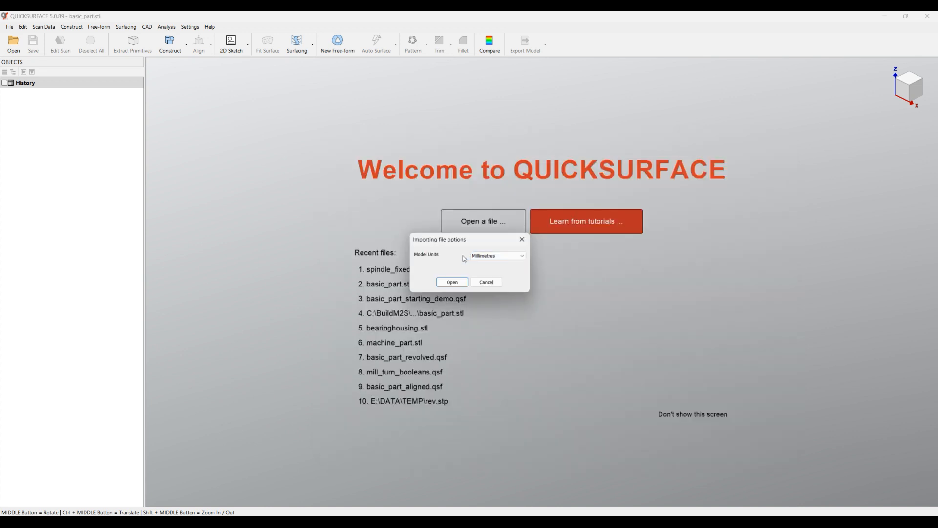
{"action": "left_click", "coordinate": [452, 281]}
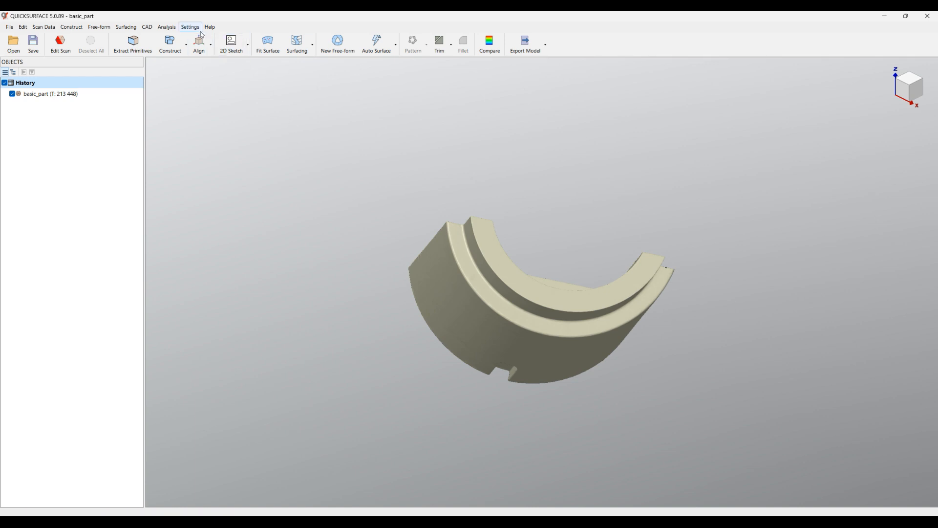
Load the Aerosol knob example from Help > Example Files, discarding changes to basic_part.stl
{"action": "left_click", "coordinate": [209, 27]}
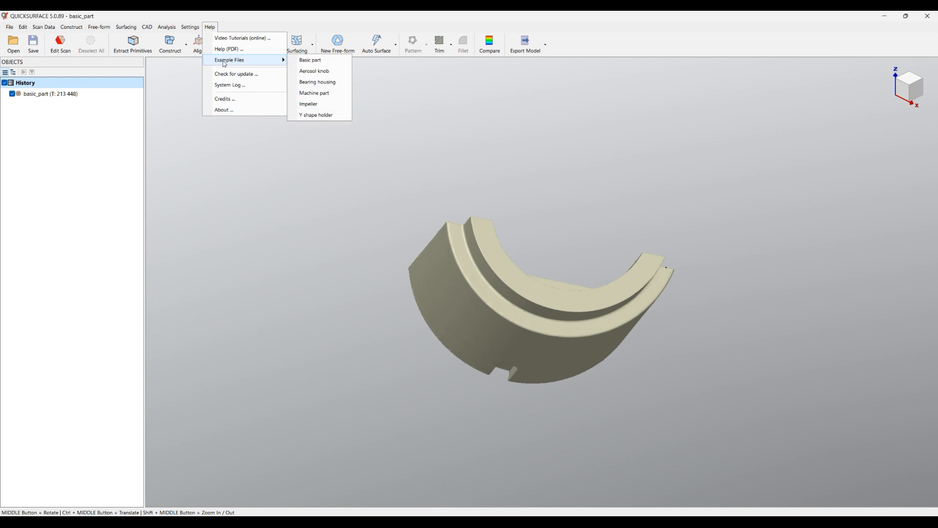
{"action": "left_click", "coordinate": [310, 60]}
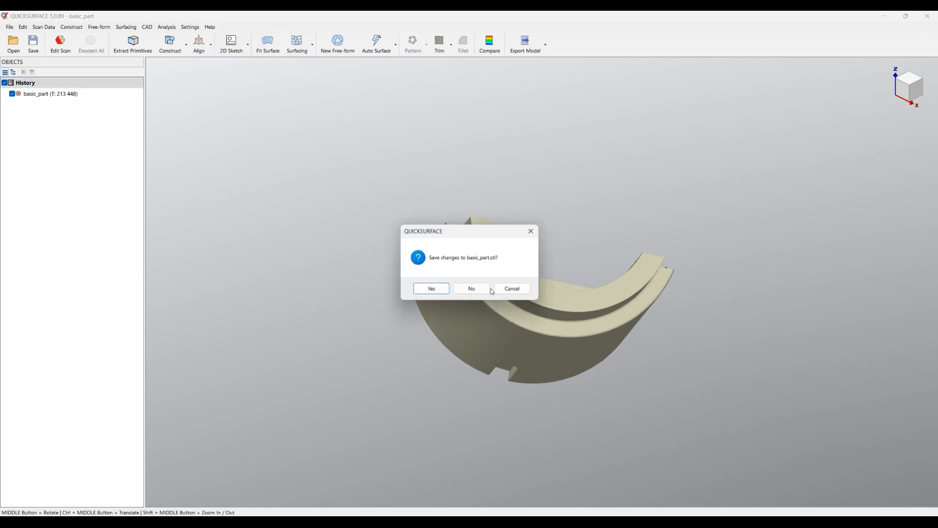
{"action": "left_click", "coordinate": [471, 288]}
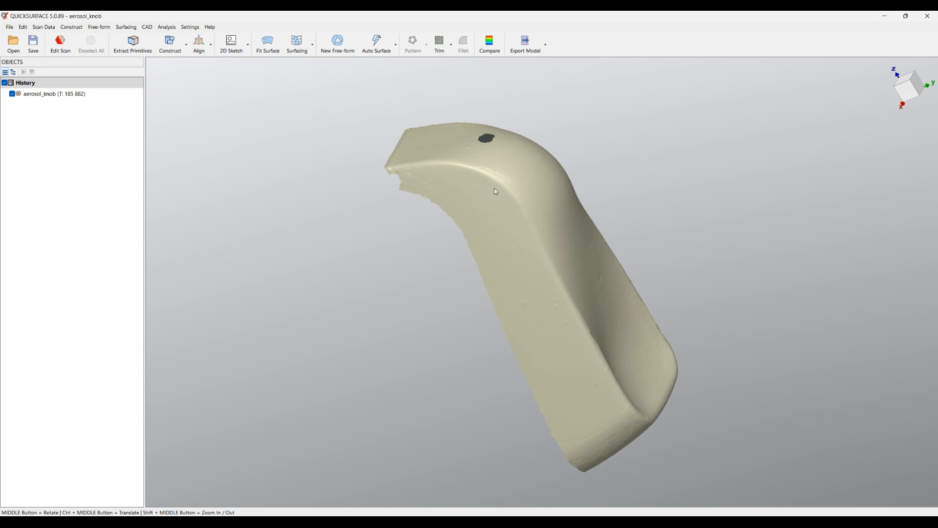
{"action": "mouse_move", "coordinate": [794, 130]}
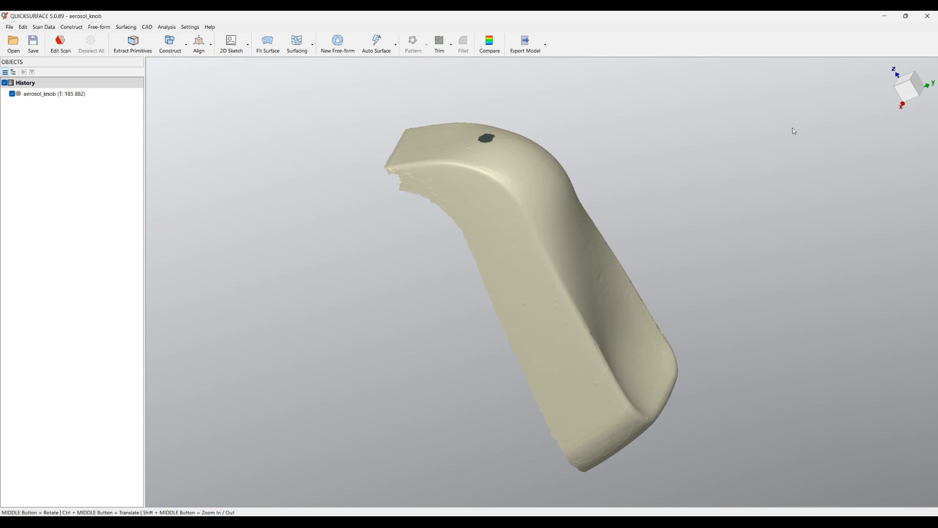
{"action": "left_click", "coordinate": [908, 84]}
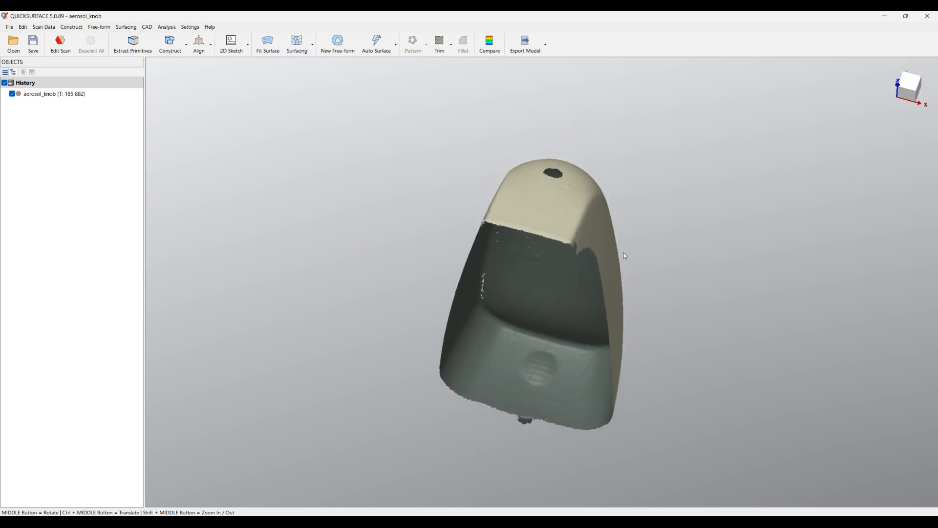
Look at the navigation cube's standard view choices and dismiss them without changing the view
{"action": "left_click", "coordinate": [907, 87]}
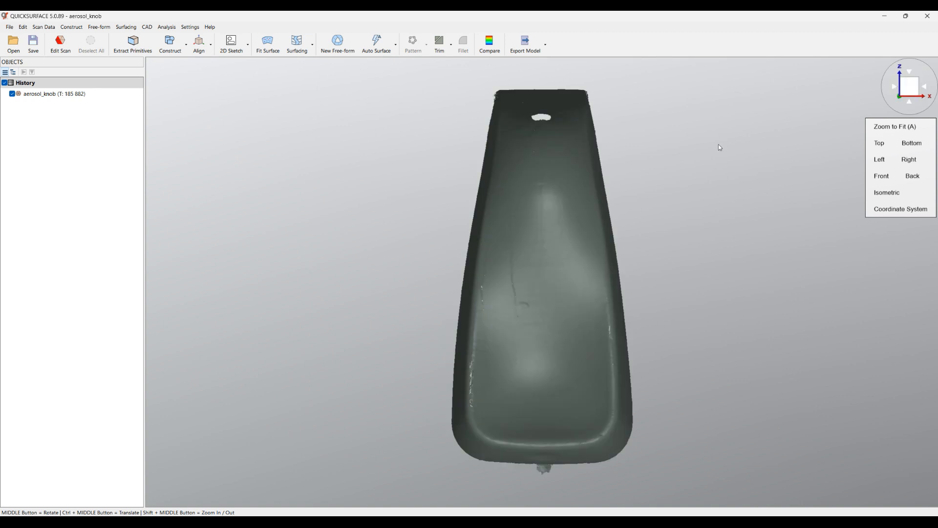
{"action": "left_click", "coordinate": [721, 148]}
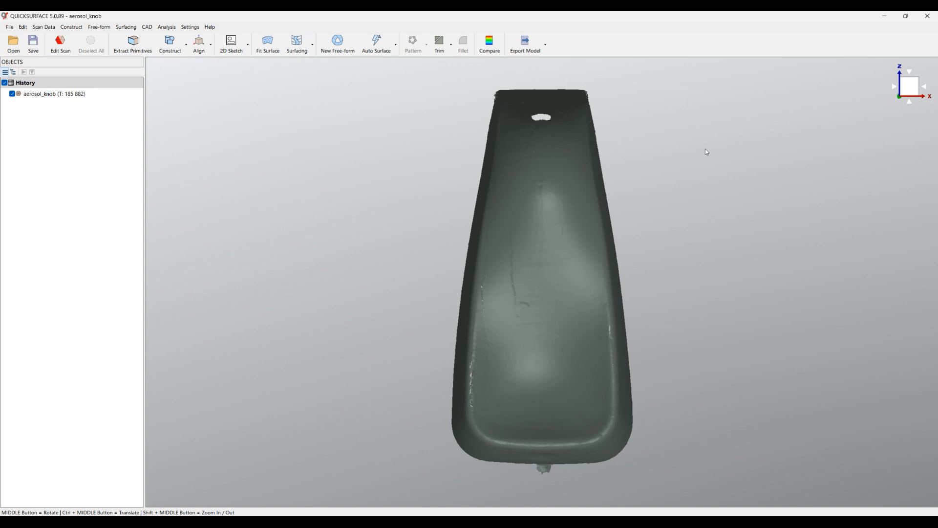
{"action": "mouse_move", "coordinate": [353, 169]}
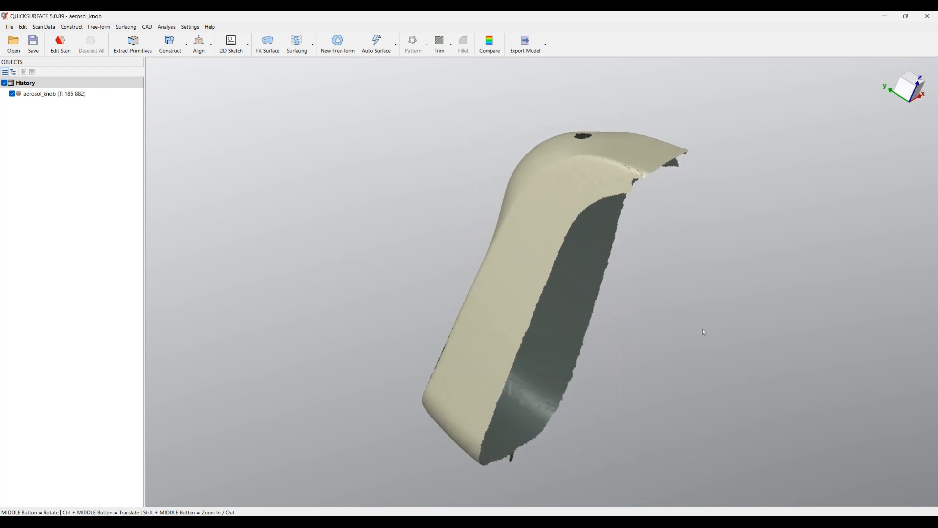
{"action": "mouse_move", "coordinate": [670, 312]}
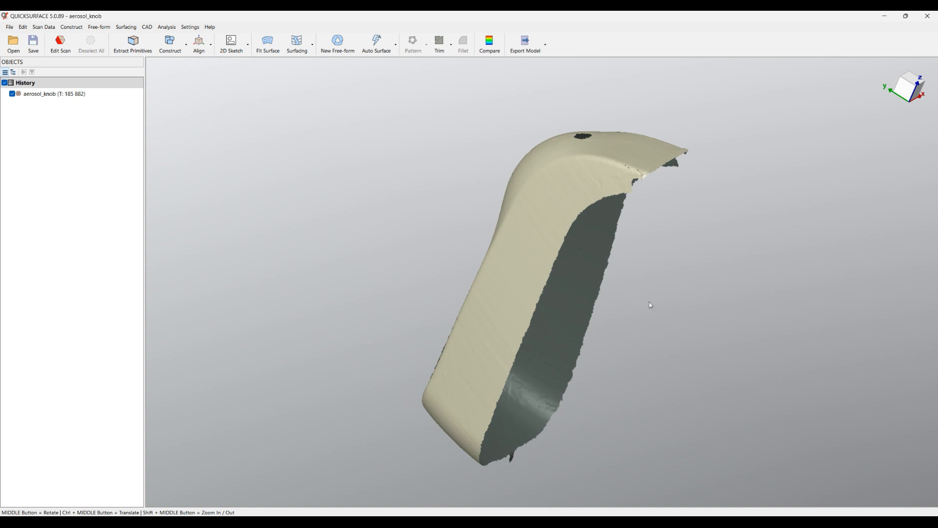
{"action": "mouse_move", "coordinate": [674, 282]}
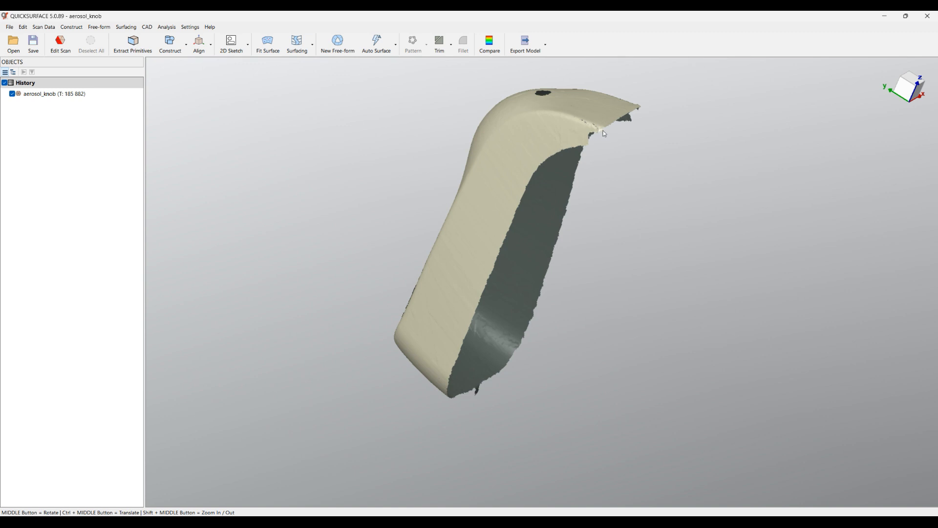
{"action": "mouse_move", "coordinate": [604, 131]}
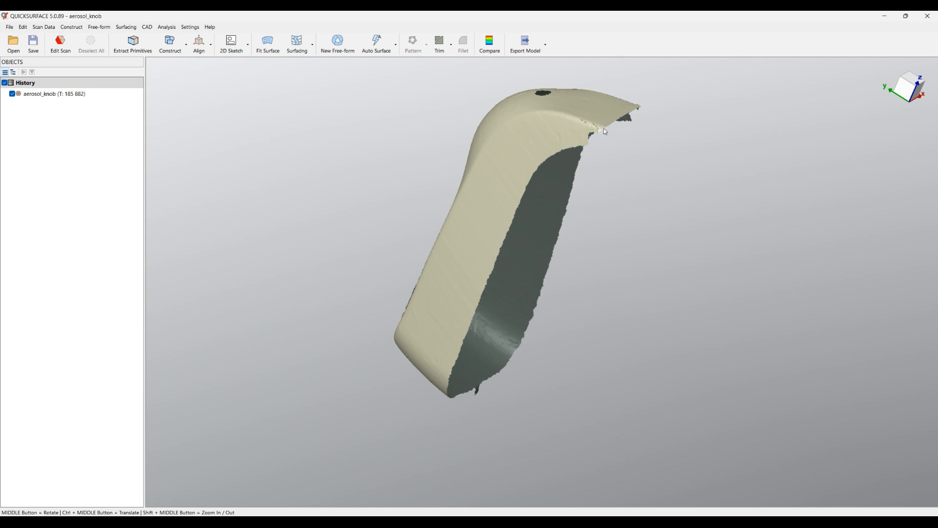
{"action": "mouse_move", "coordinate": [603, 130]}
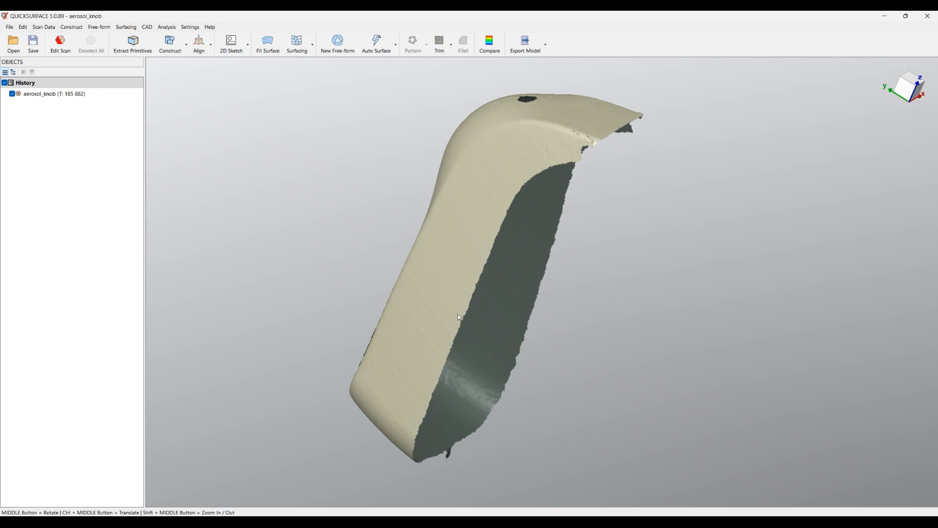
{"action": "mouse_move", "coordinate": [516, 287]}
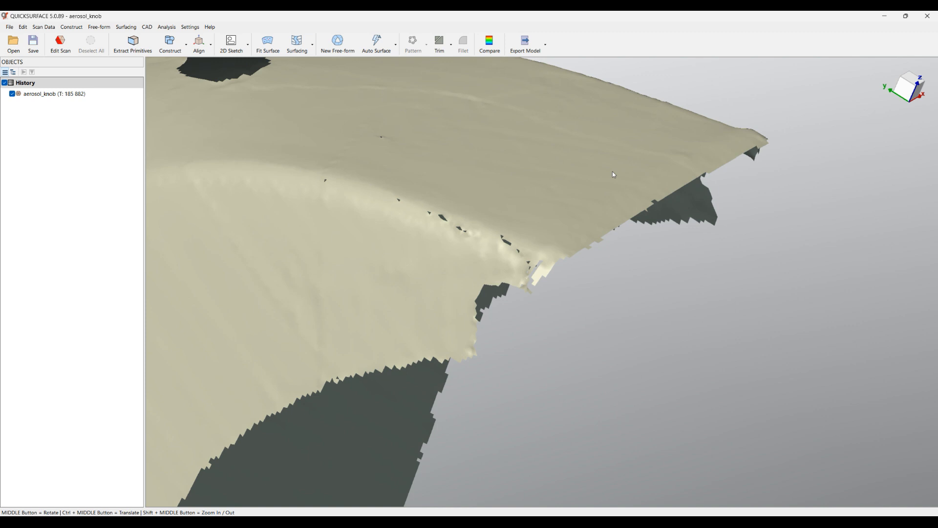
Zoom to Fit the whole knob scan, then list the navigation cube's standard views
{"action": "right_click", "coordinate": [613, 174]}
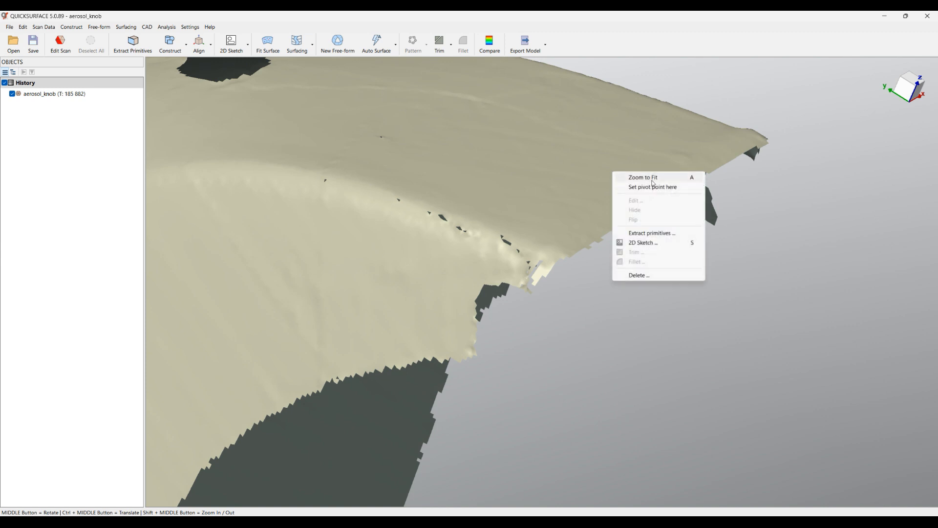
{"action": "left_click", "coordinate": [643, 176]}
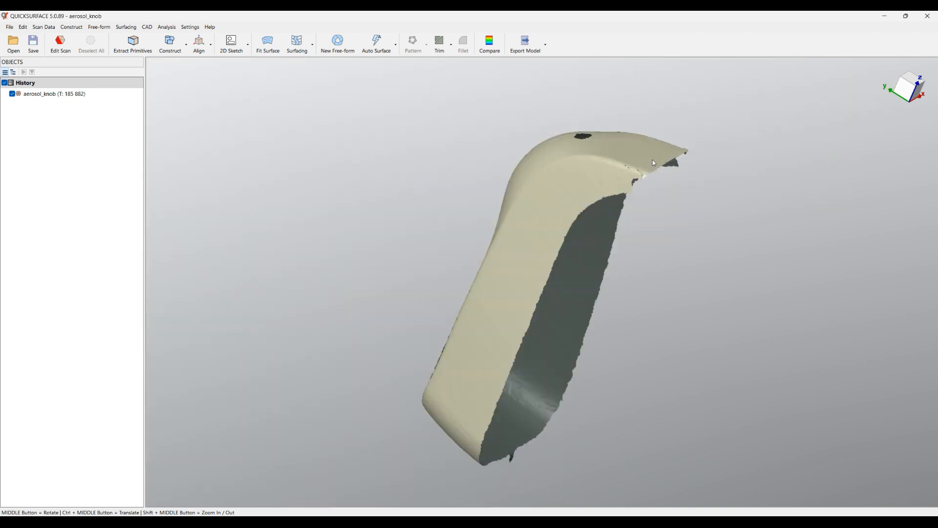
{"action": "mouse_move", "coordinate": [753, 158]}
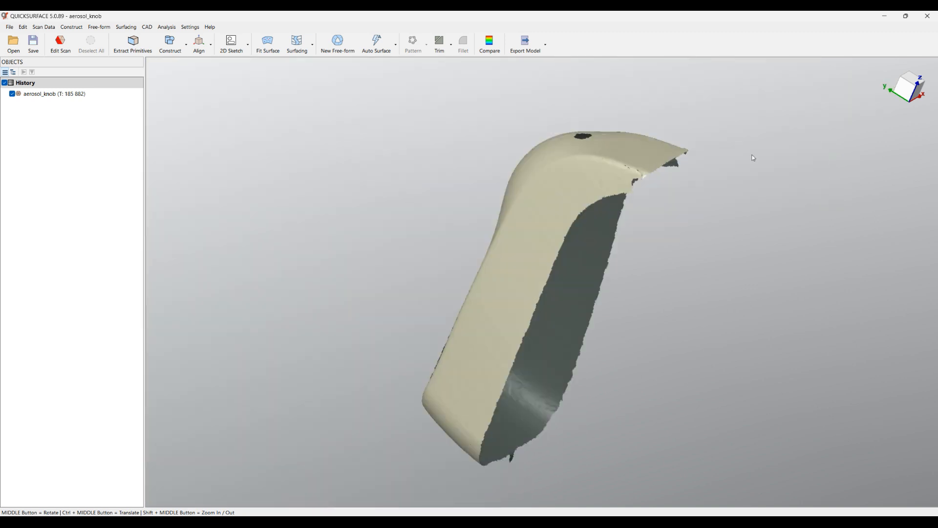
{"action": "left_click", "coordinate": [906, 91]}
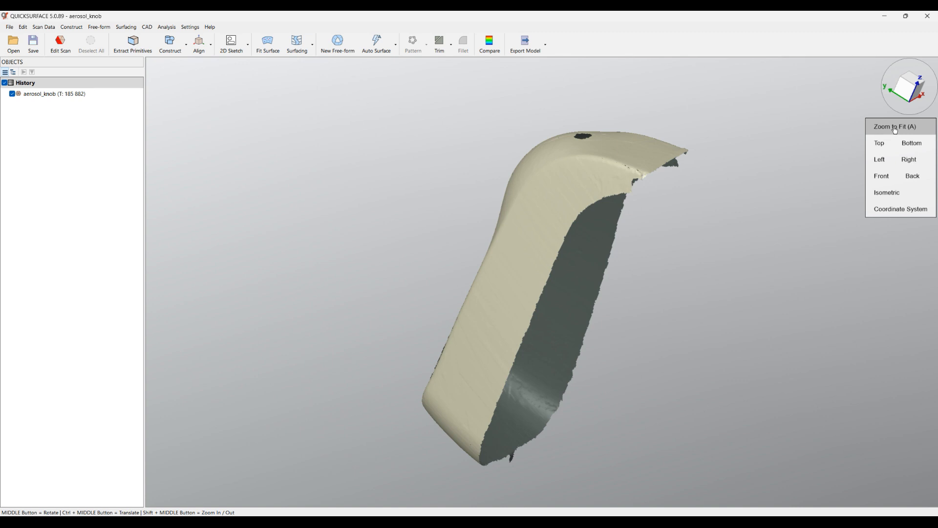
{"action": "mouse_move", "coordinate": [639, 43]}
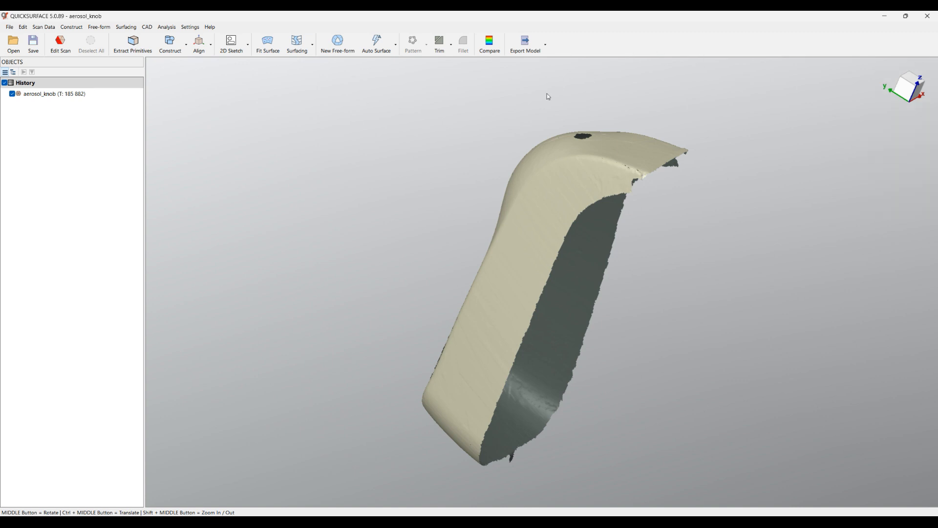
{"action": "mouse_move", "coordinate": [487, 104]}
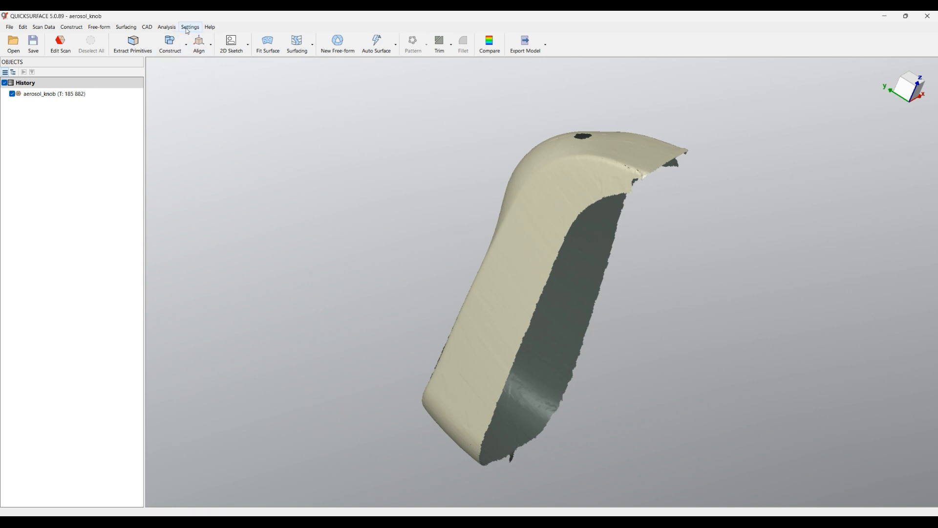
{"action": "left_click", "coordinate": [190, 28]}
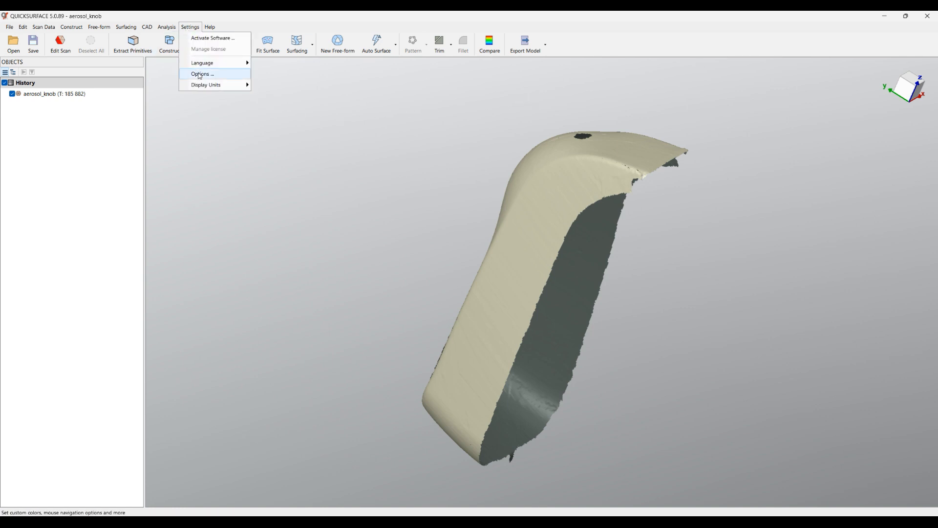
{"action": "left_click", "coordinate": [200, 74]}
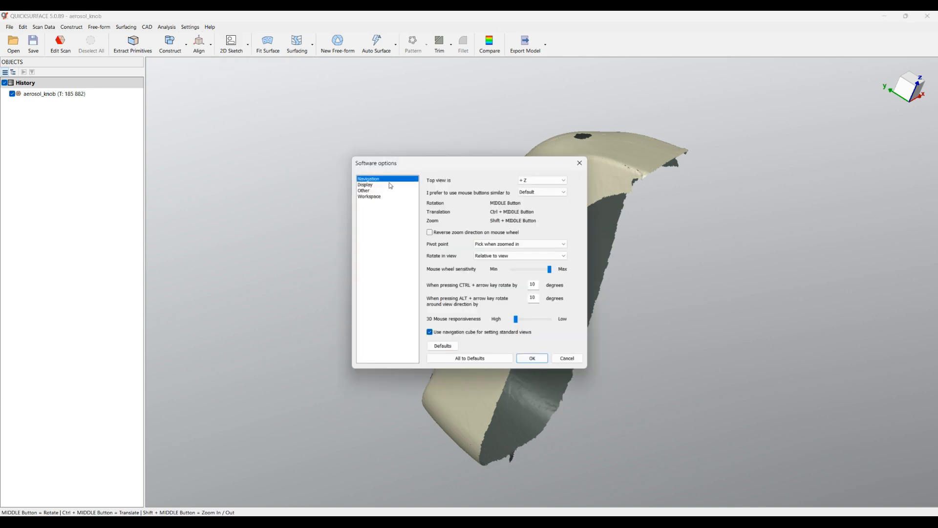
{"action": "mouse_move", "coordinate": [430, 207]}
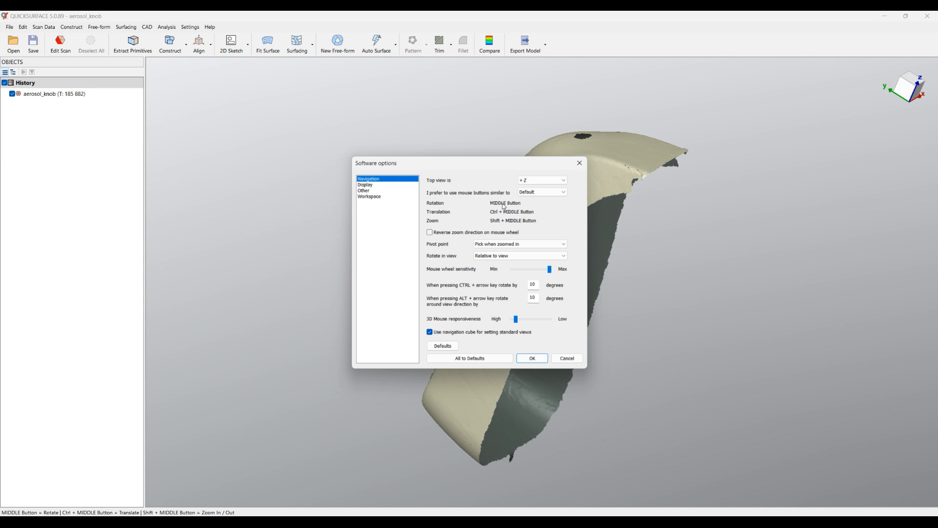
{"action": "mouse_move", "coordinate": [437, 206]}
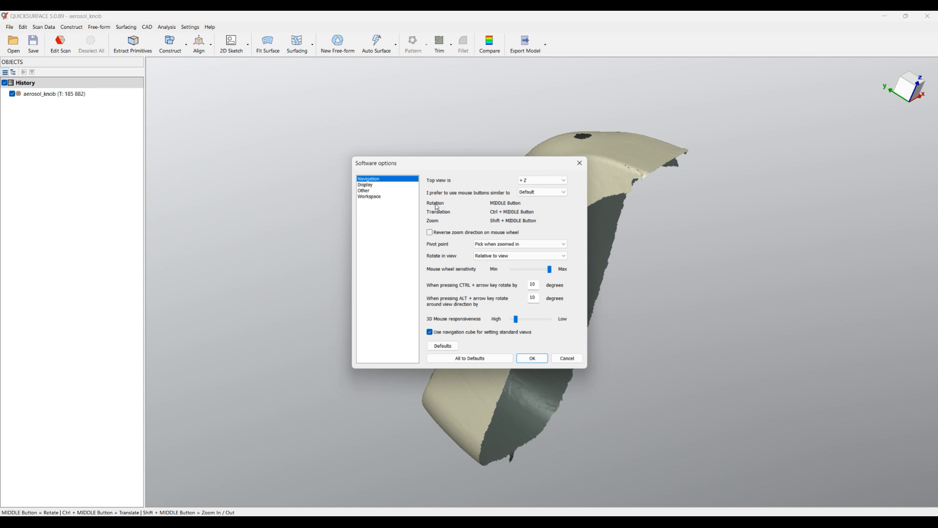
{"action": "mouse_move", "coordinate": [439, 234]}
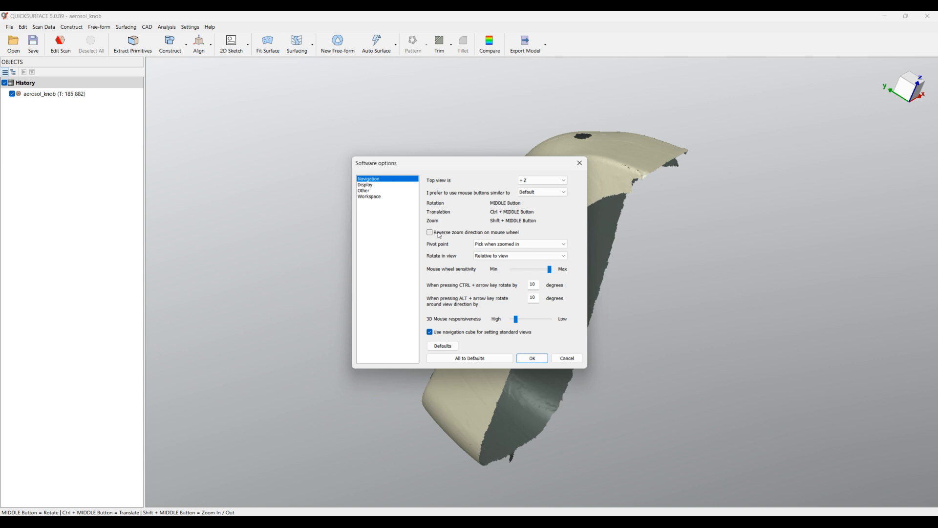
{"action": "mouse_move", "coordinate": [603, 257]}
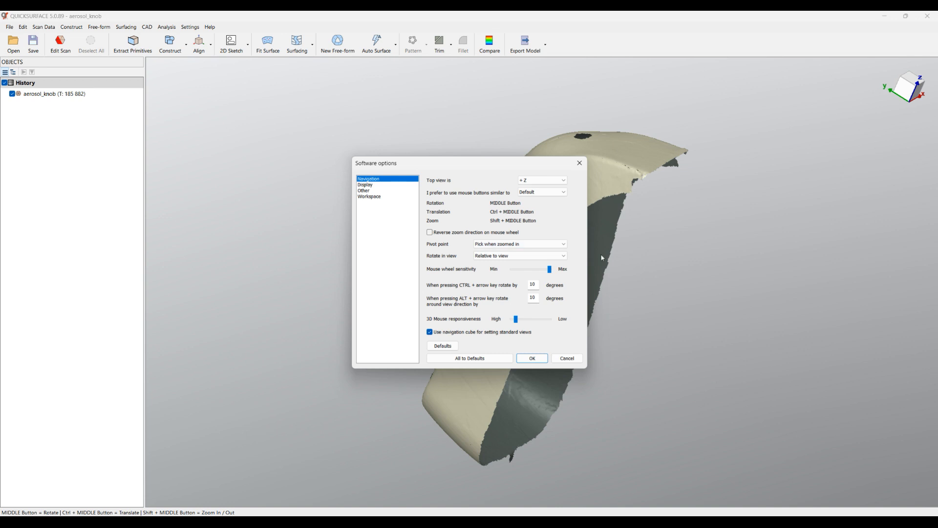
{"action": "mouse_move", "coordinate": [548, 233]}
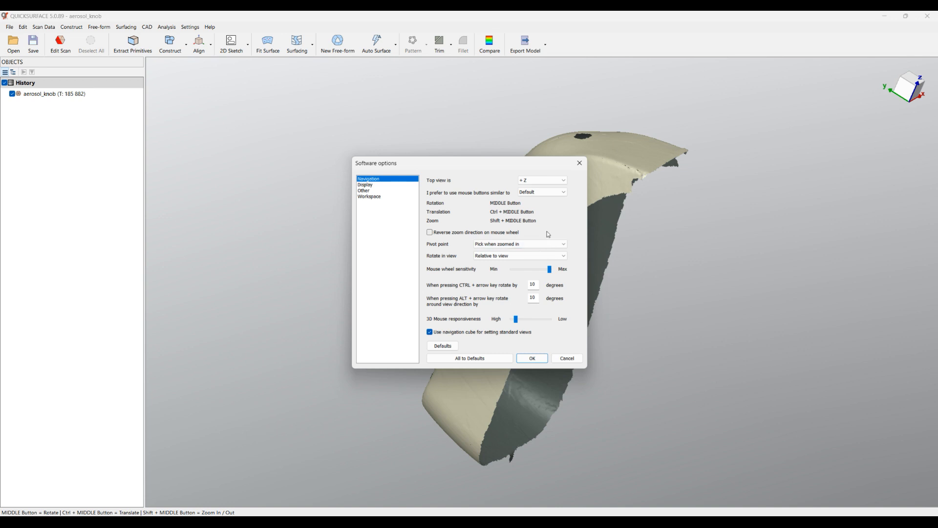
{"action": "mouse_move", "coordinate": [552, 214]}
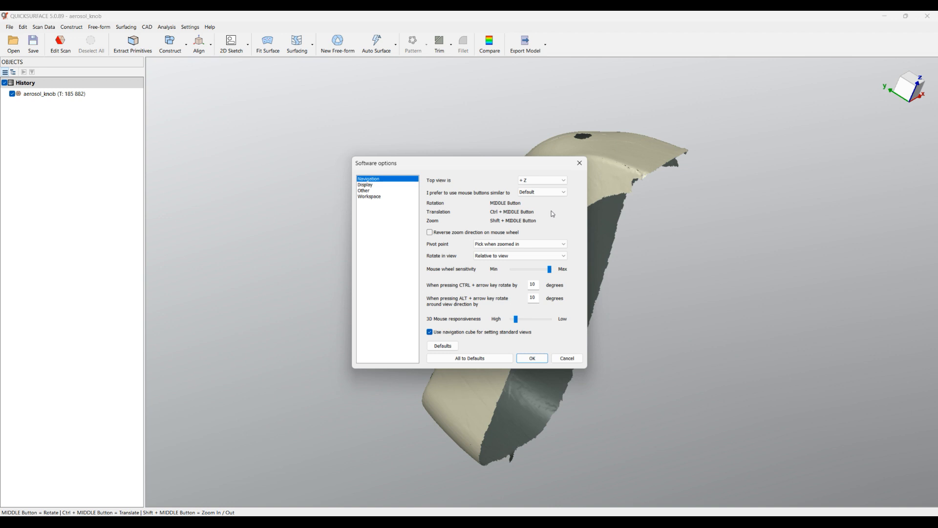
{"action": "mouse_move", "coordinate": [458, 223]}
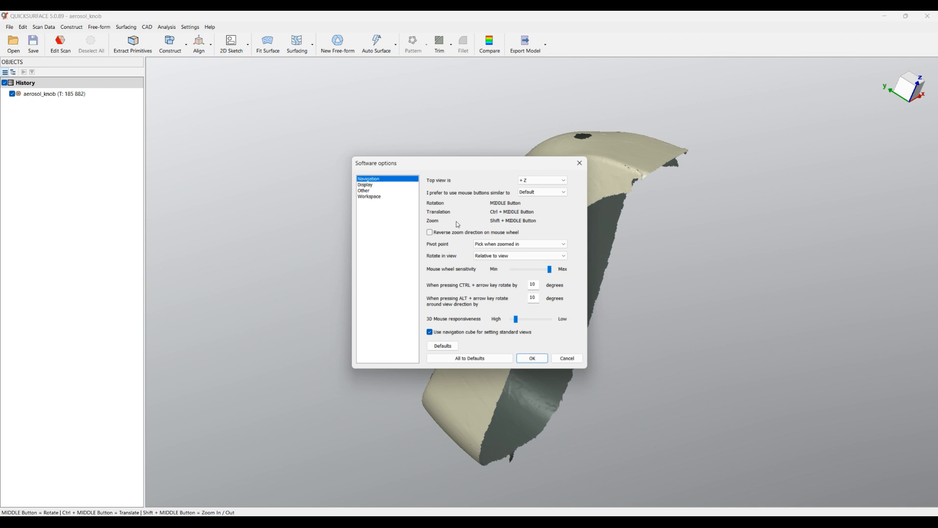
{"action": "mouse_move", "coordinate": [430, 274]}
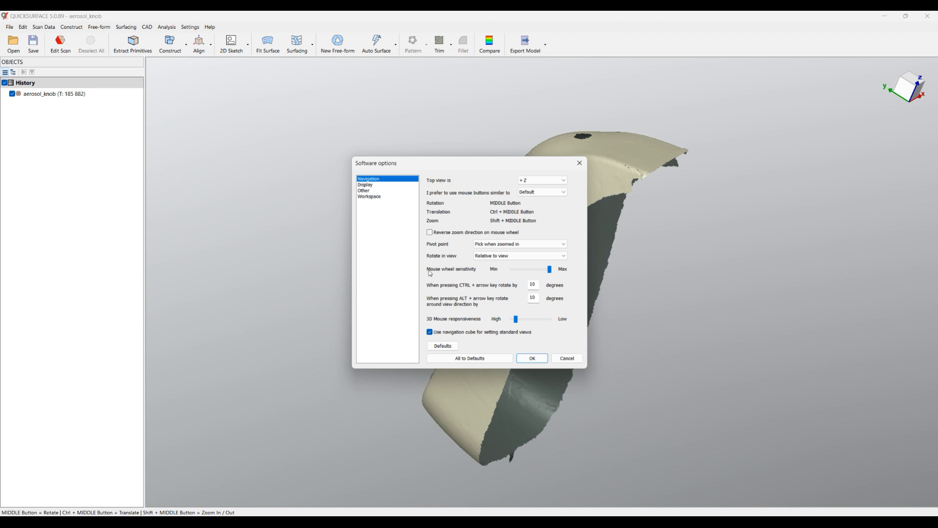
{"action": "mouse_move", "coordinate": [481, 272]}
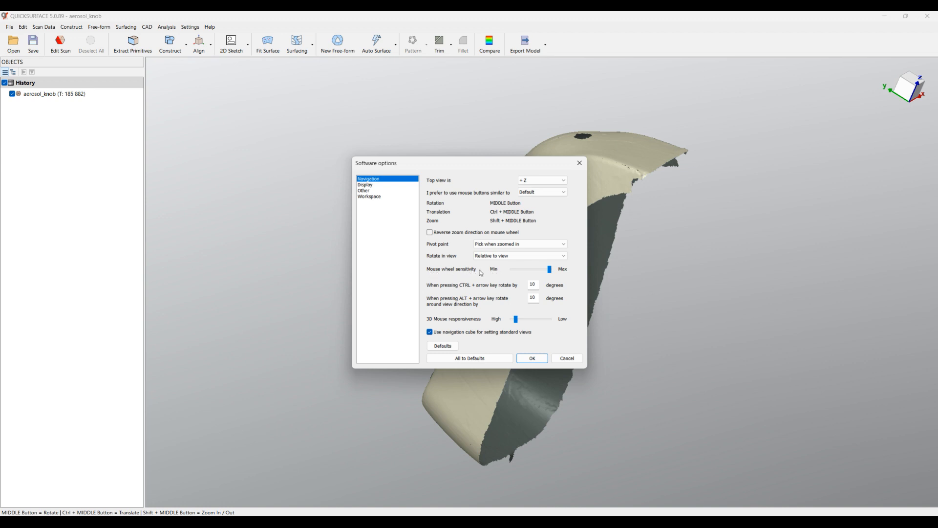
{"action": "mouse_move", "coordinate": [431, 287]}
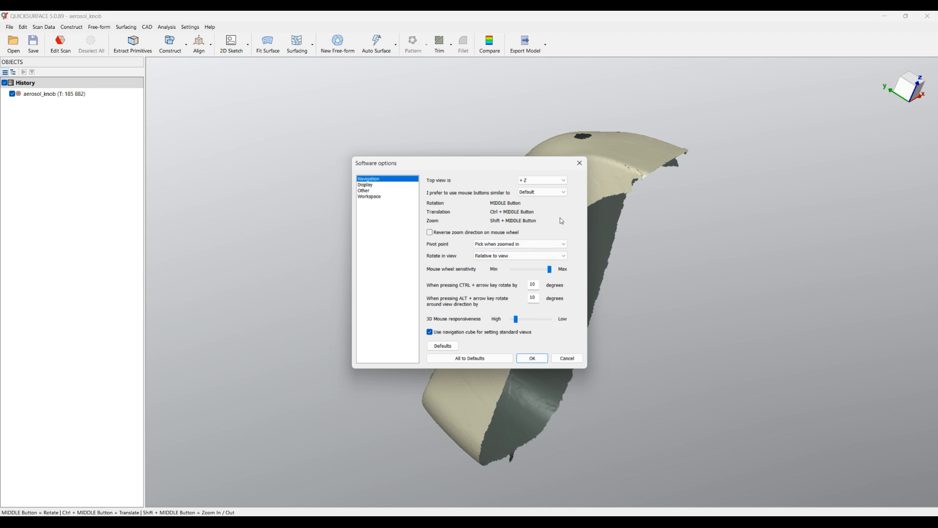
{"action": "left_click", "coordinate": [541, 193]}
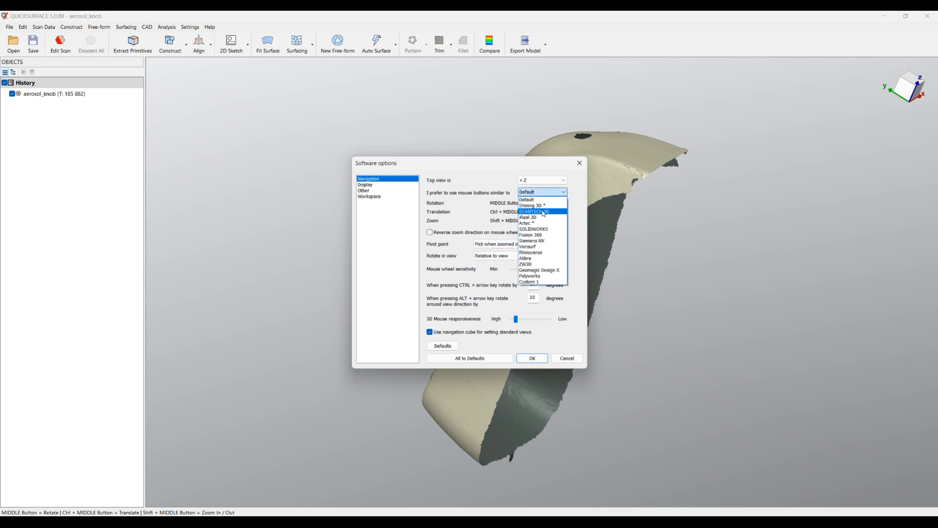
{"action": "mouse_move", "coordinate": [527, 246]}
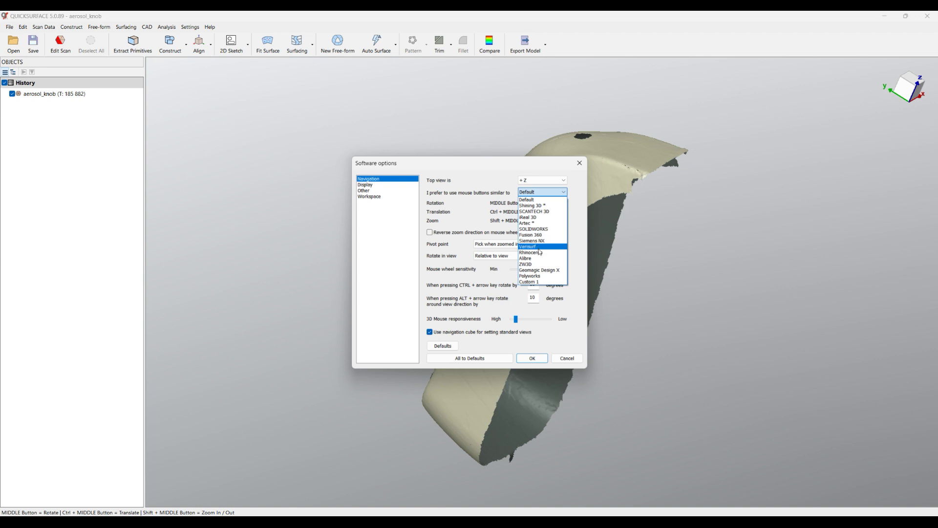
{"action": "mouse_move", "coordinate": [556, 211]}
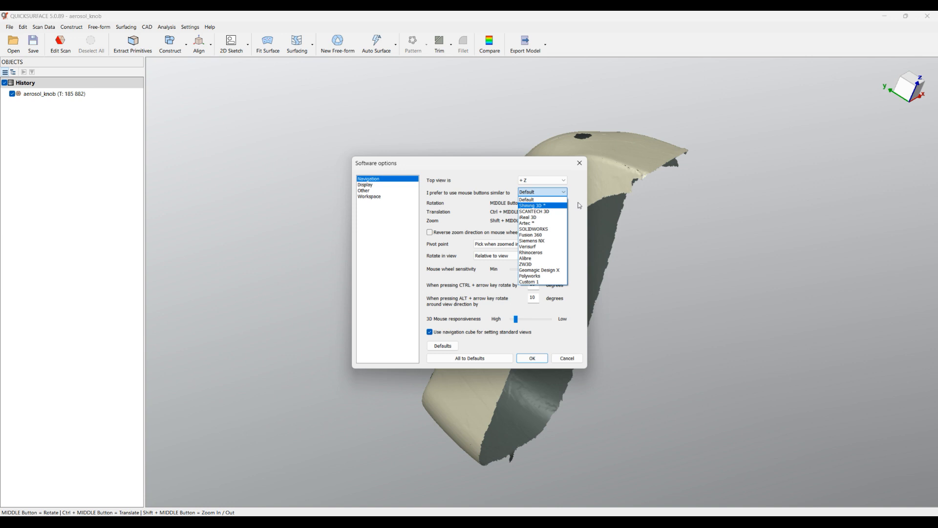
{"action": "mouse_move", "coordinate": [542, 235]}
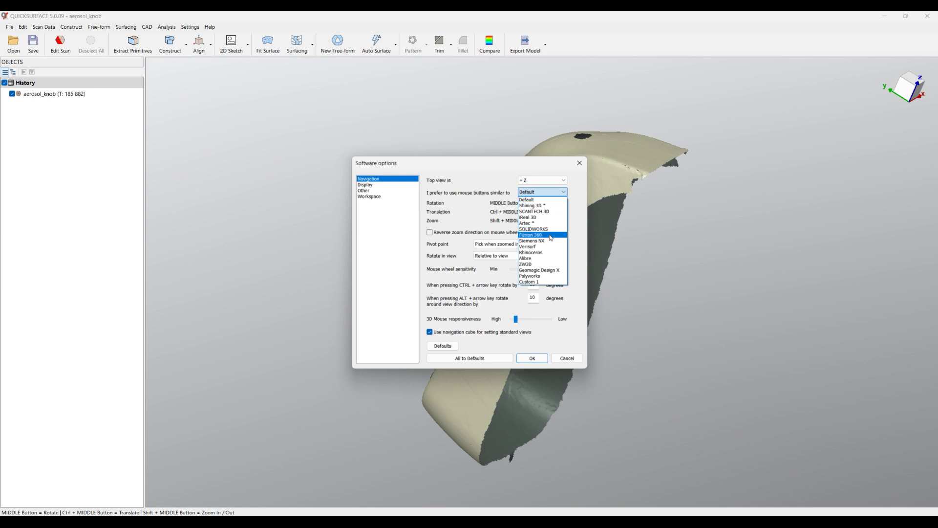
{"action": "mouse_move", "coordinate": [579, 233]}
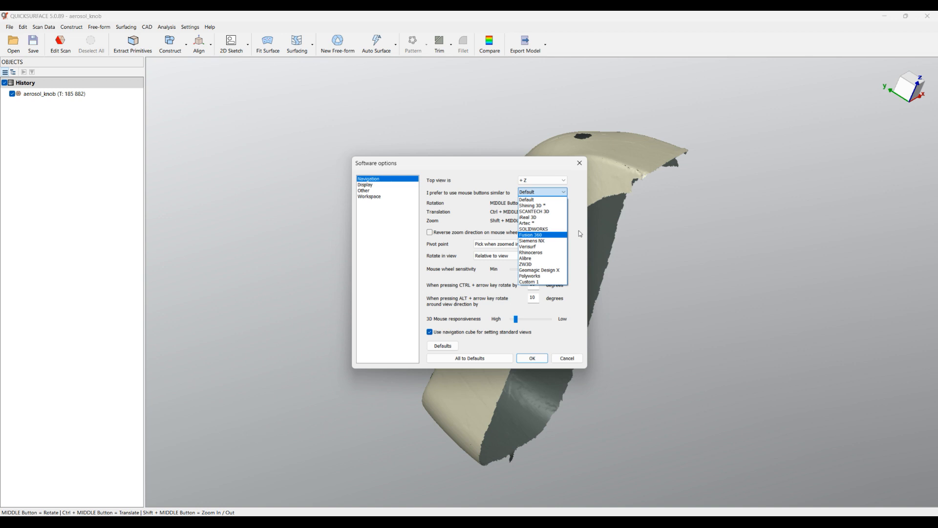
{"action": "left_click", "coordinate": [526, 200]}
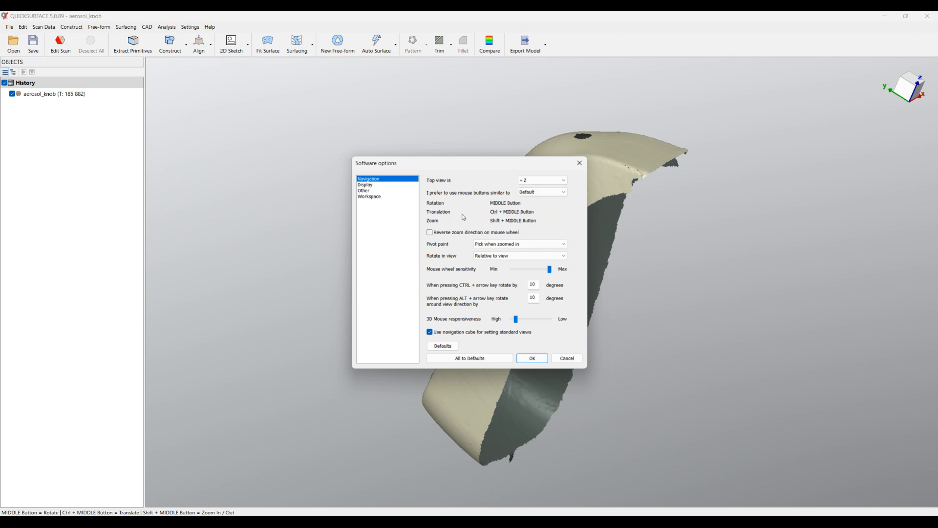
{"action": "mouse_move", "coordinate": [532, 358]}
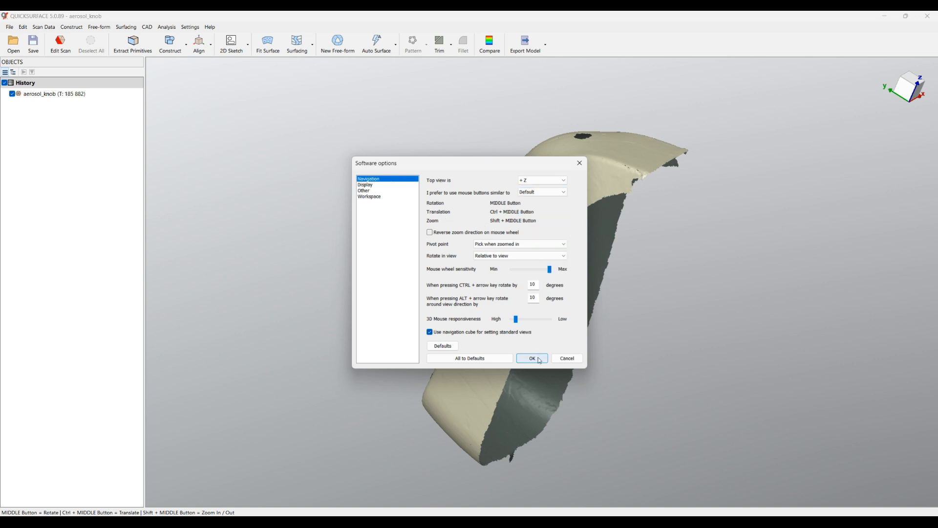
{"action": "mouse_move", "coordinate": [375, 188]}
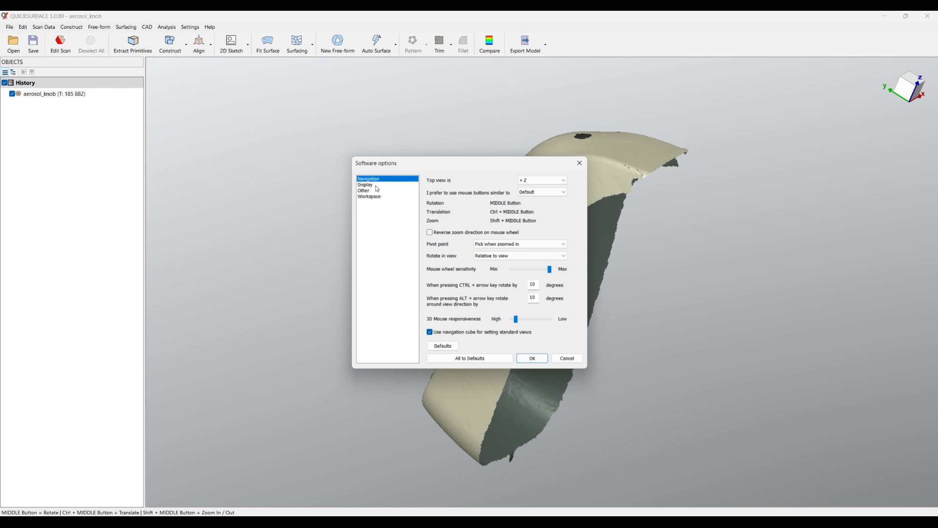
On the Display page try the White colour scheme with a purple mesh colour
{"action": "left_click", "coordinate": [364, 185]}
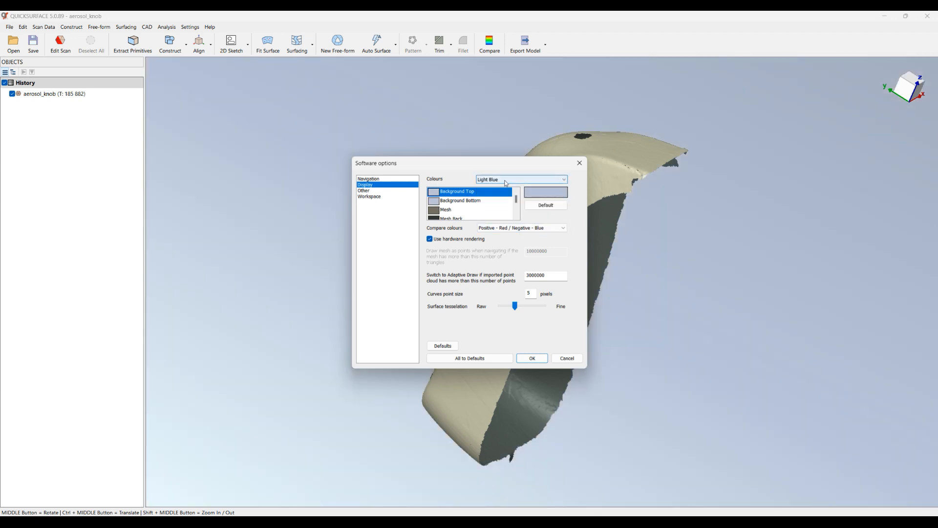
{"action": "left_click", "coordinate": [519, 179]}
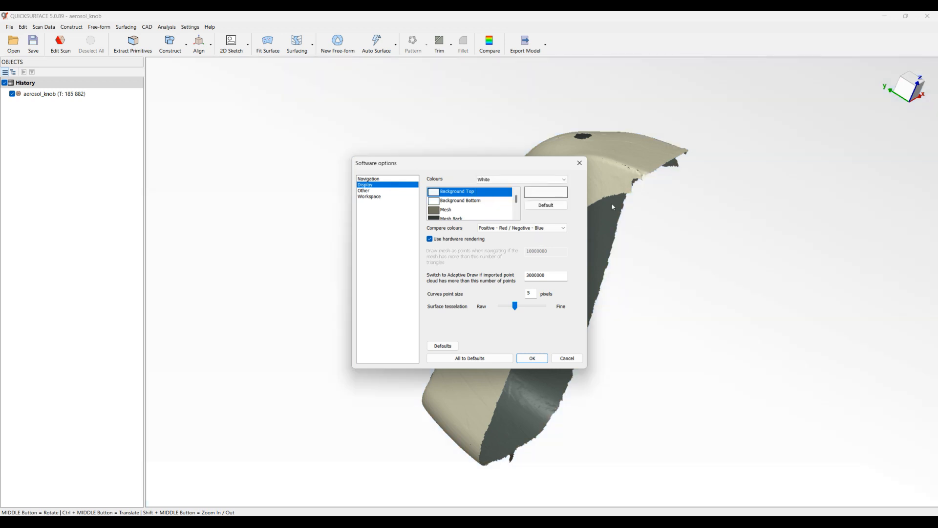
{"action": "mouse_move", "coordinate": [500, 205]}
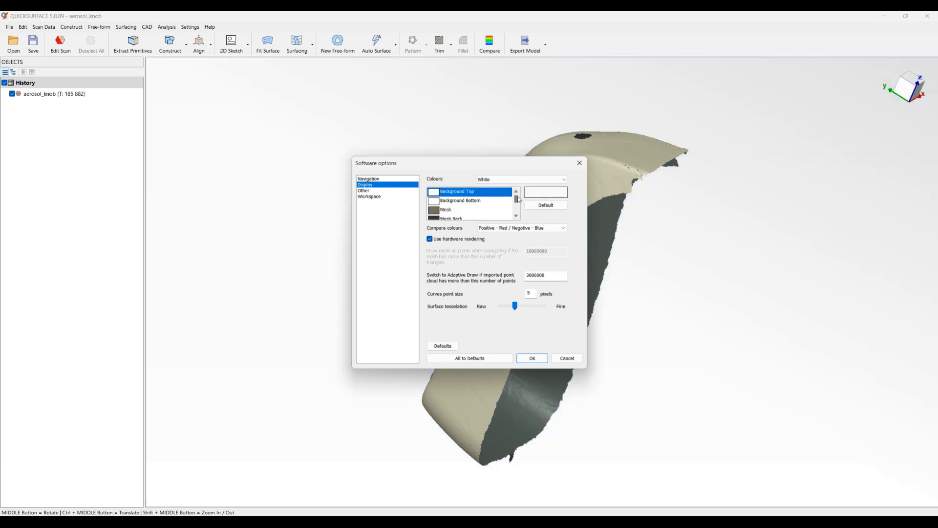
{"action": "mouse_move", "coordinate": [603, 175]}
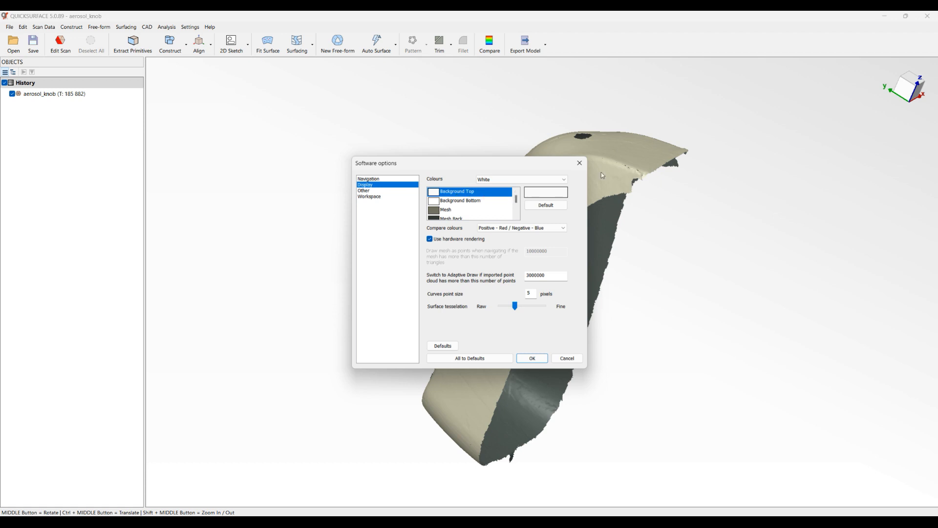
{"action": "left_click", "coordinate": [545, 191]}
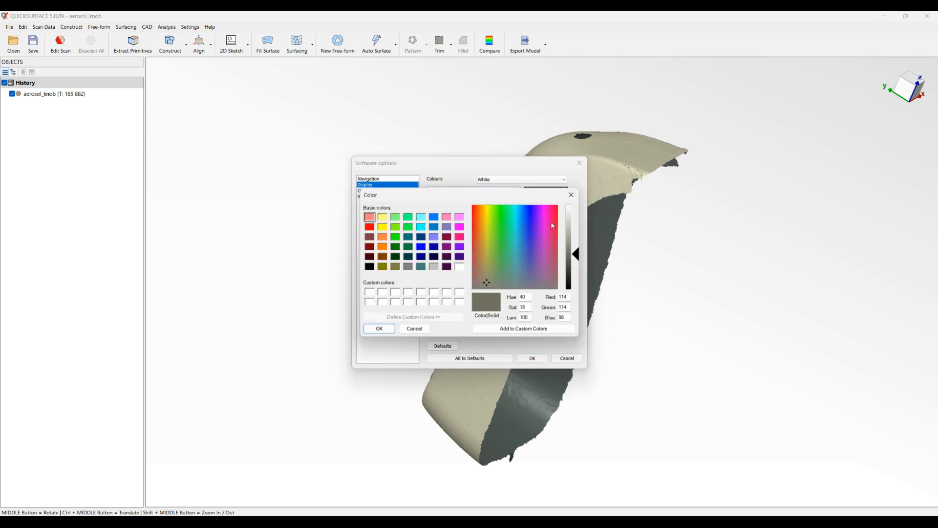
{"action": "left_click", "coordinate": [528, 265]}
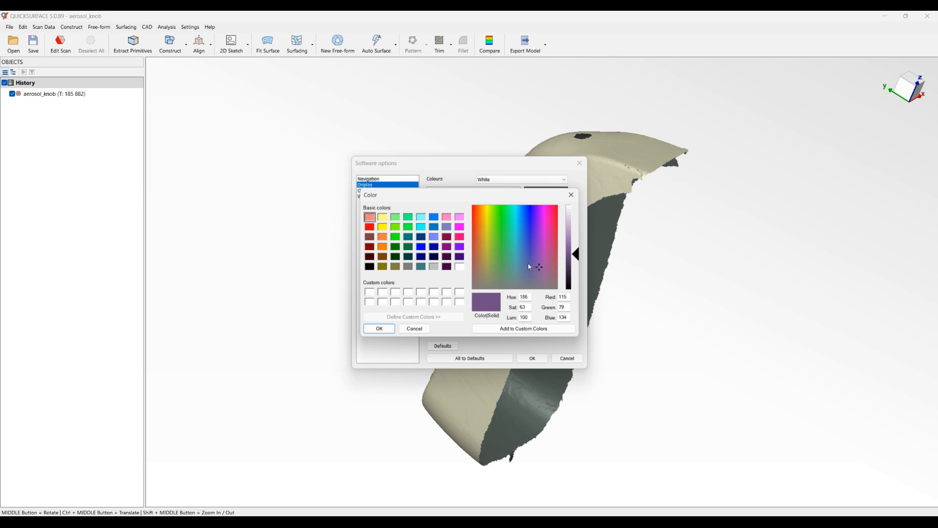
{"action": "left_click", "coordinate": [379, 329]}
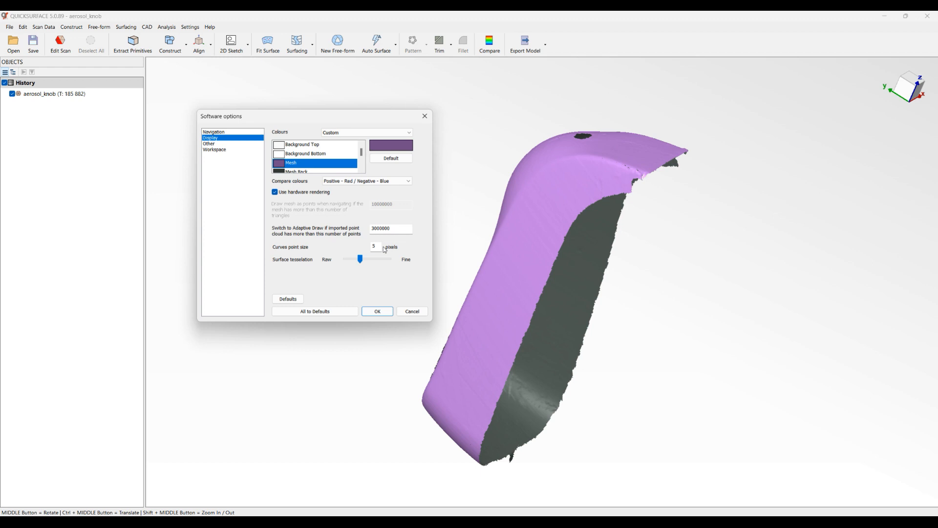
{"action": "mouse_move", "coordinate": [397, 202]}
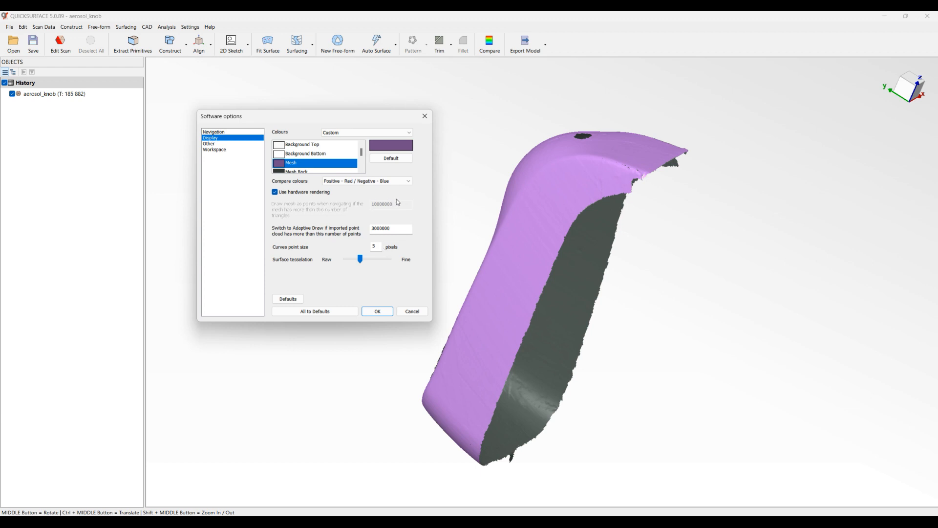
Reset the mesh colour, restore the Default colour scheme and confirm the options
{"action": "left_click", "coordinate": [391, 158]}
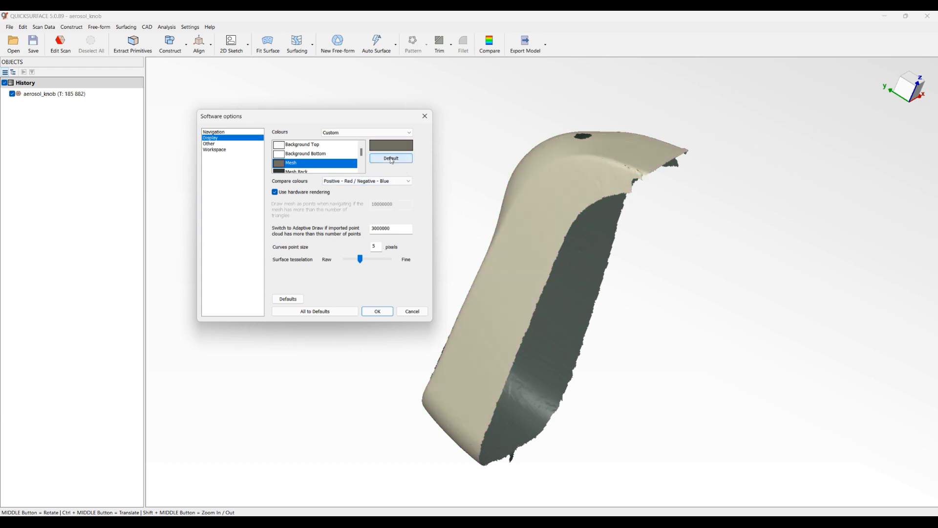
{"action": "left_click", "coordinate": [366, 132]}
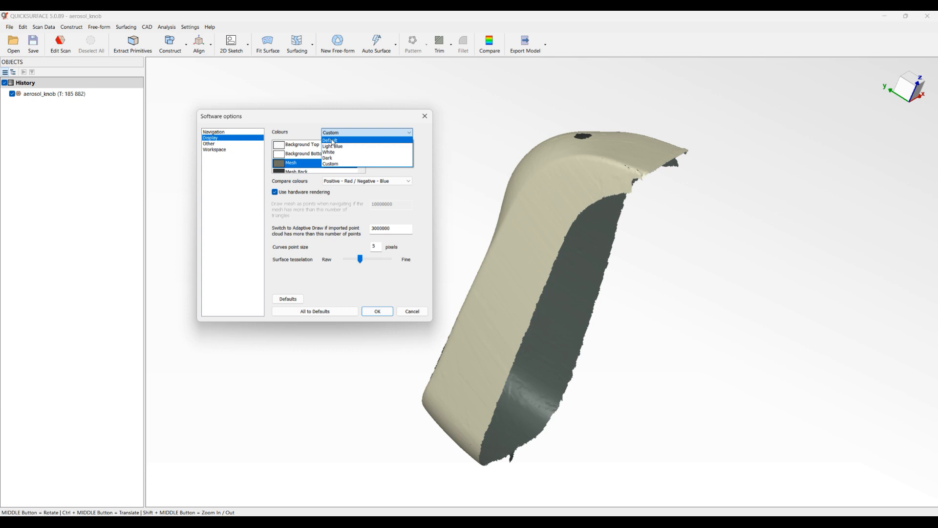
{"action": "left_click", "coordinate": [329, 139]}
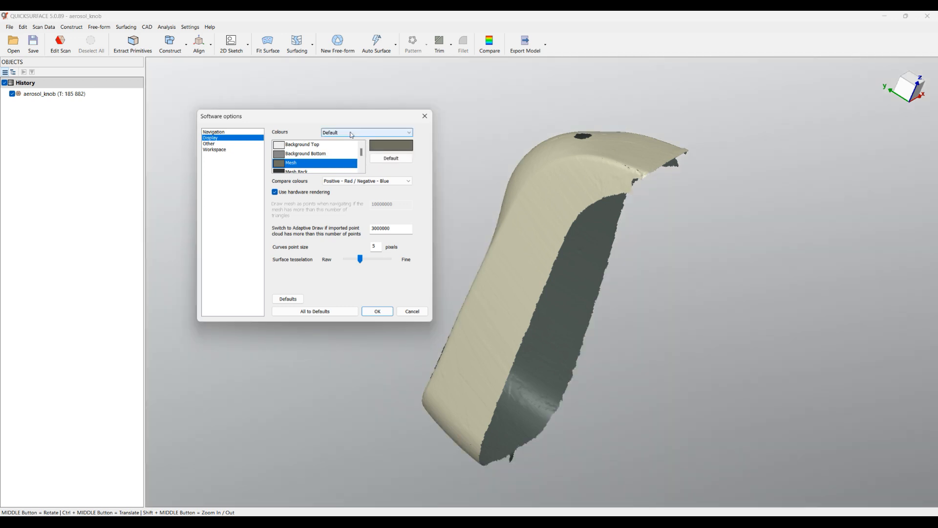
{"action": "mouse_move", "coordinate": [354, 134]}
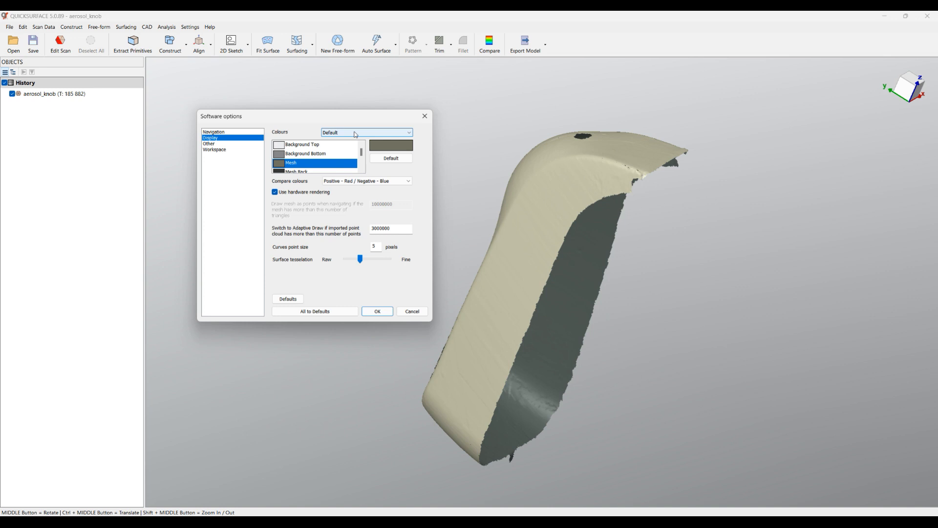
{"action": "left_click", "coordinate": [366, 132]}
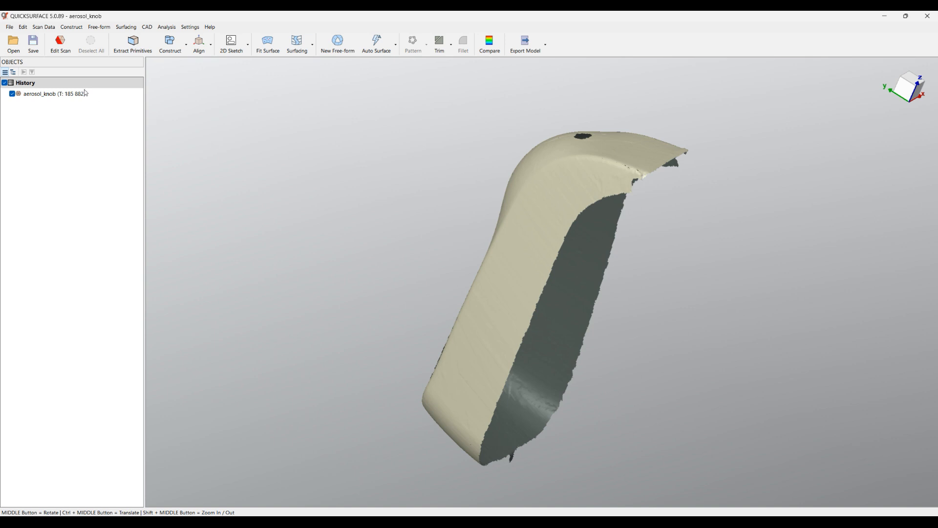
{"action": "mouse_move", "coordinate": [166, 106]}
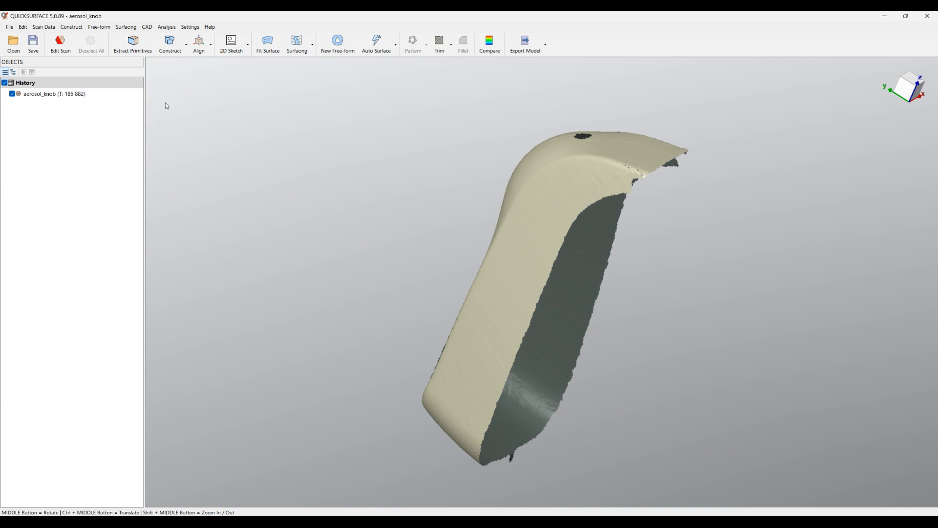
{"action": "mouse_move", "coordinate": [185, 106]}
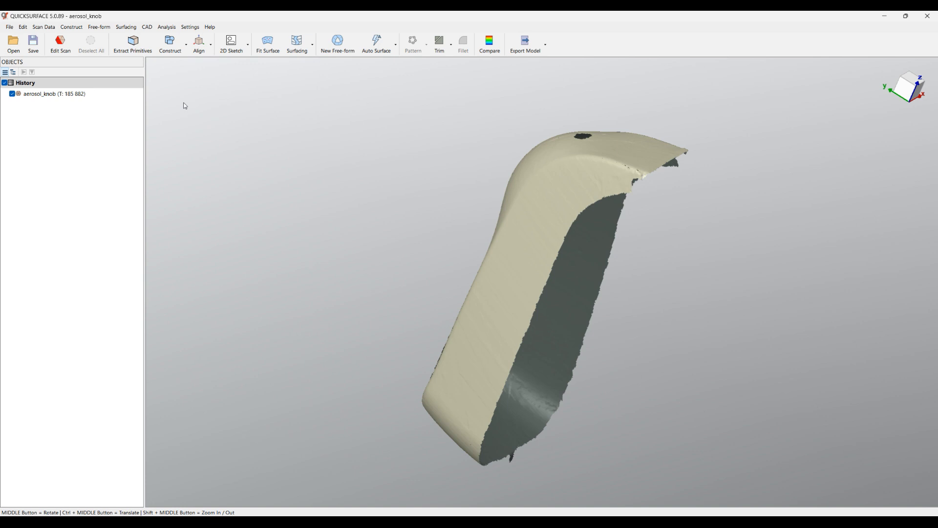
Show the File menu with its recent files such as aerosol_knob and basic_part
{"action": "left_click", "coordinate": [9, 28]}
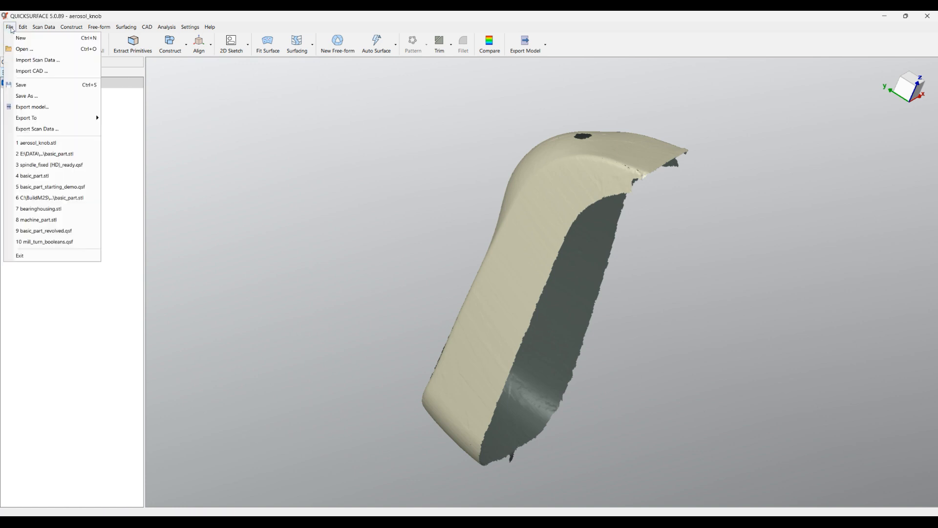
{"action": "mouse_move", "coordinate": [23, 49]}
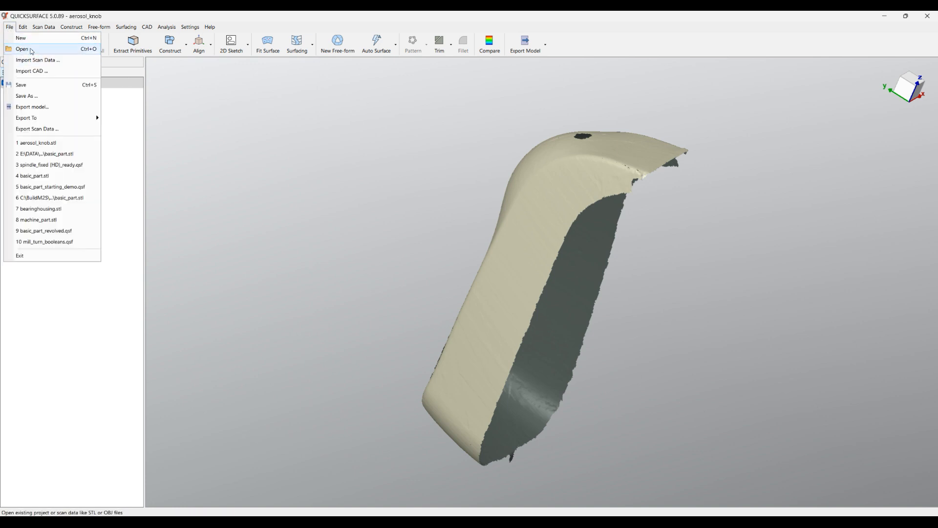
Bring up the Open dialog on the 001 Basics folder, review formats and keep all supported formats
{"action": "left_click", "coordinate": [22, 48]}
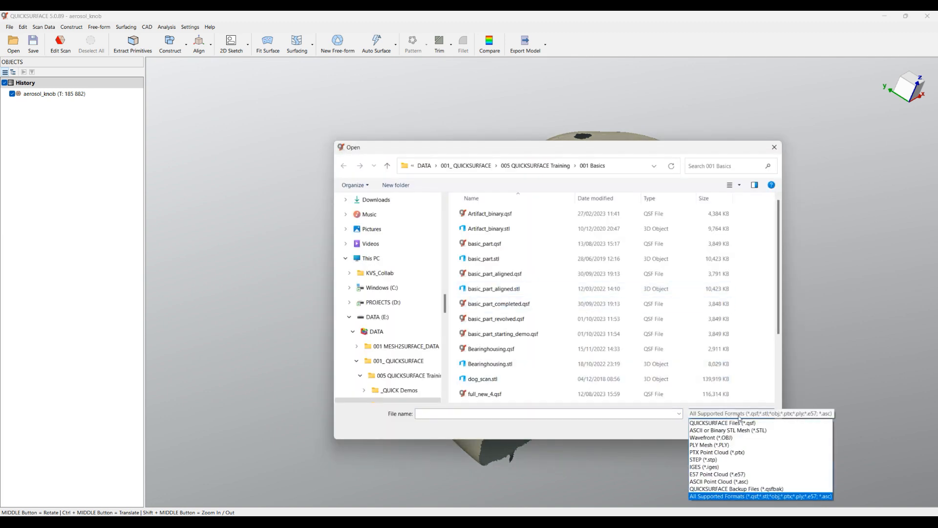
{"action": "mouse_move", "coordinate": [727, 430]}
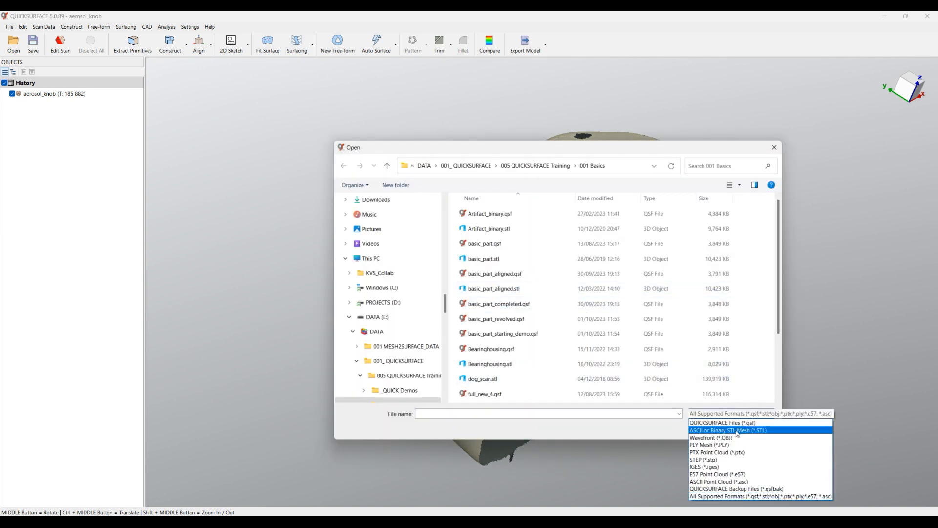
{"action": "mouse_move", "coordinate": [709, 444]}
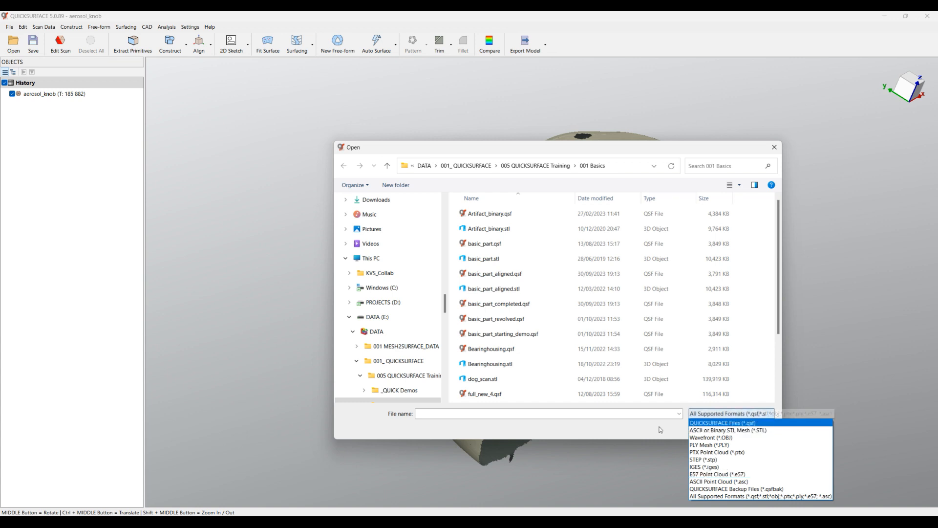
{"action": "left_click", "coordinate": [730, 413]}
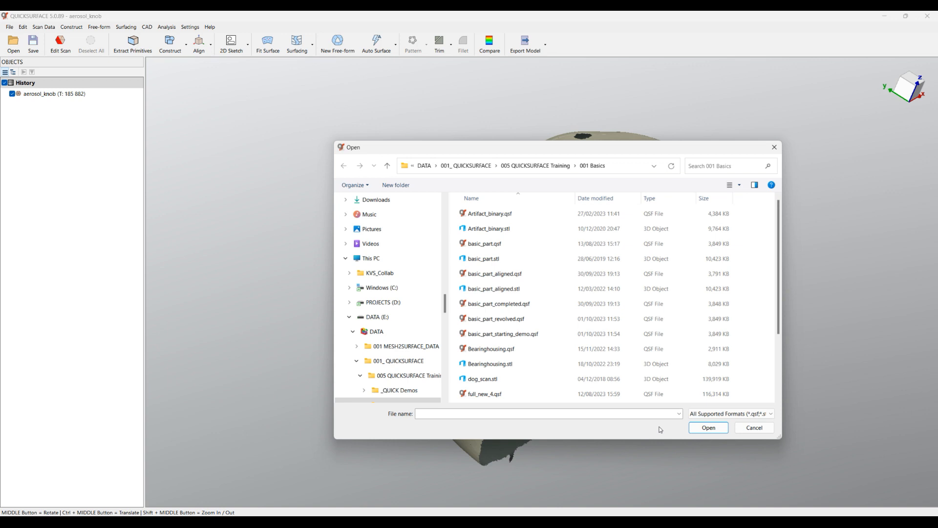